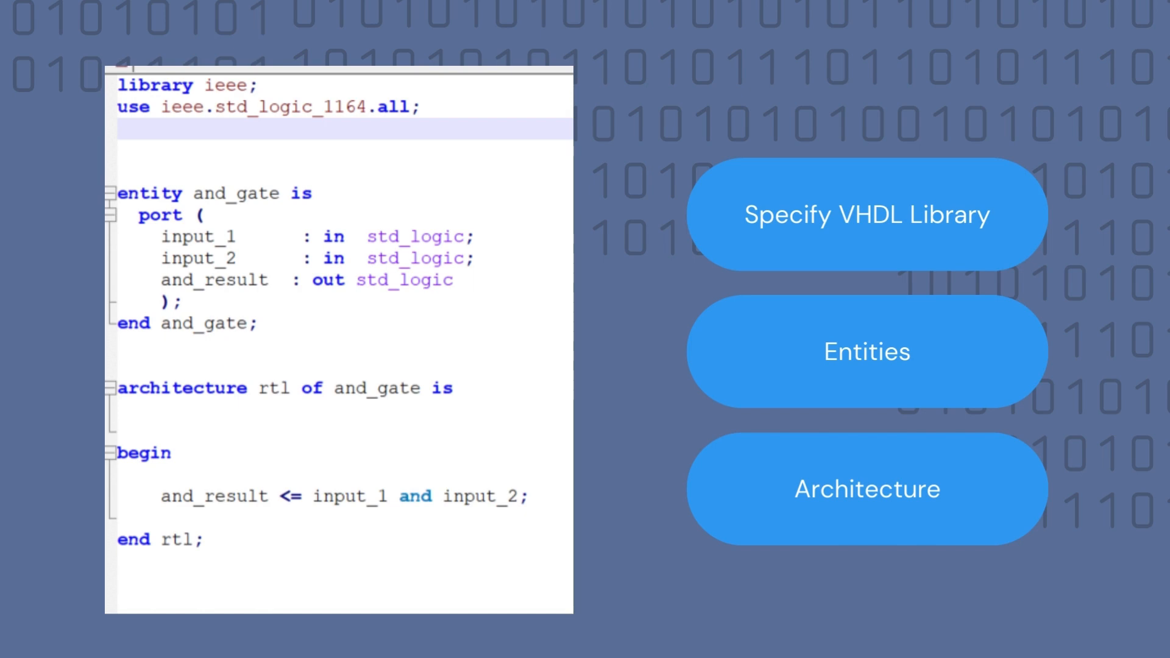
Select and deselect the add.vhdl code, then open the Language menu toward VHDL
left_click(866, 213)
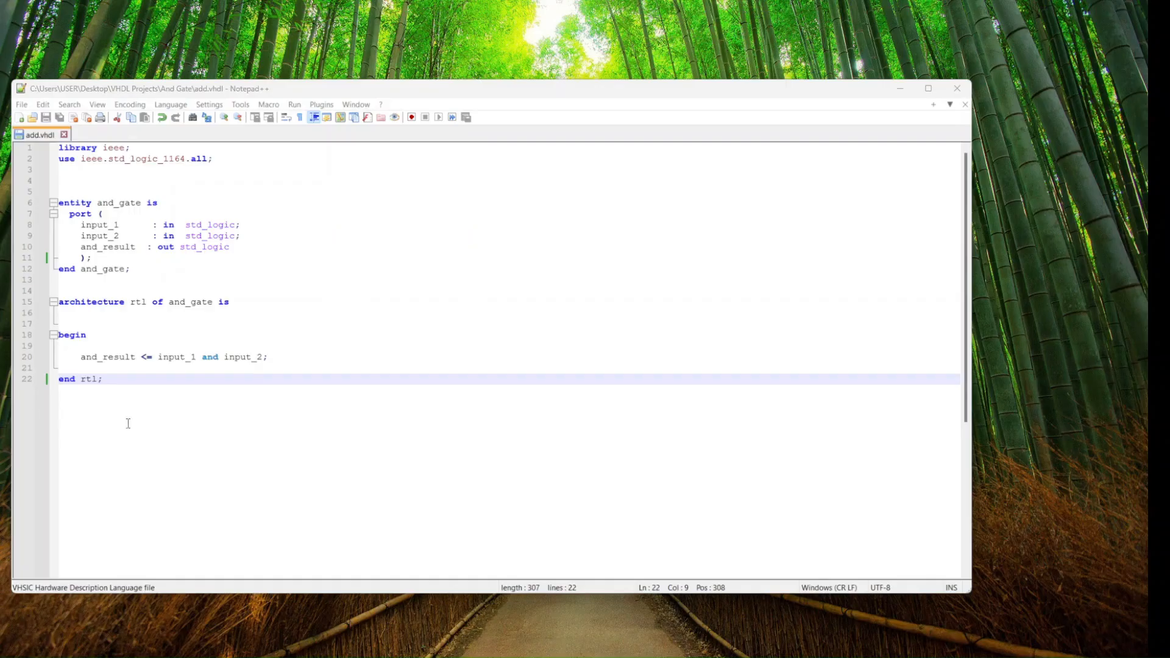
mouse_move(200, 396)
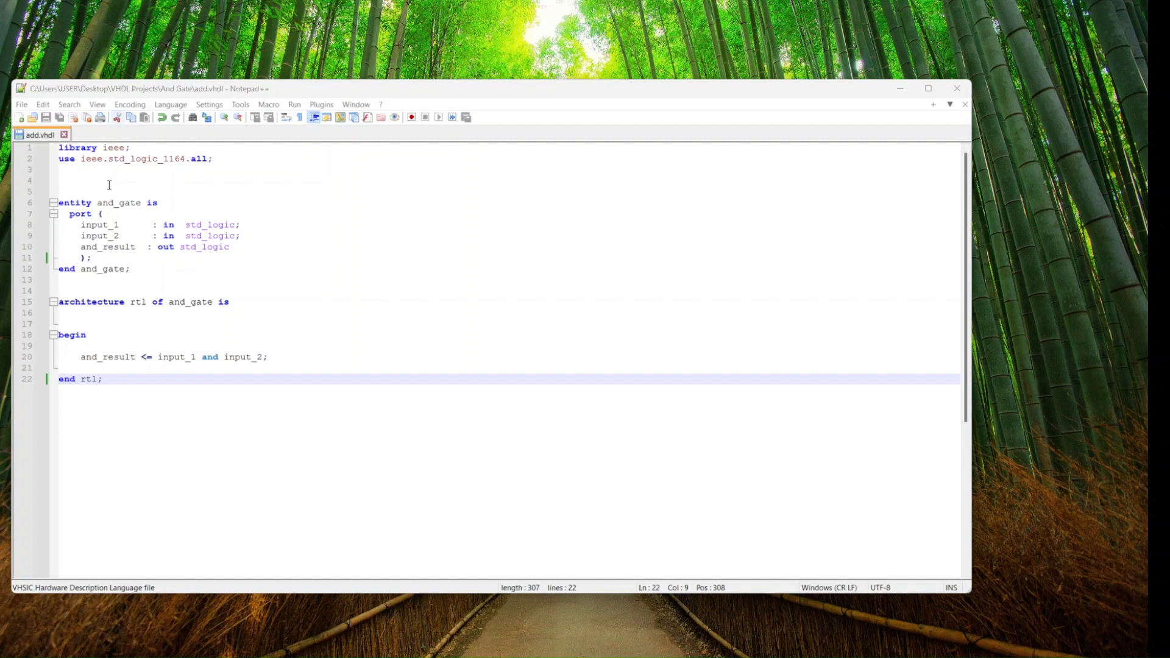
mouse_move(196, 328)
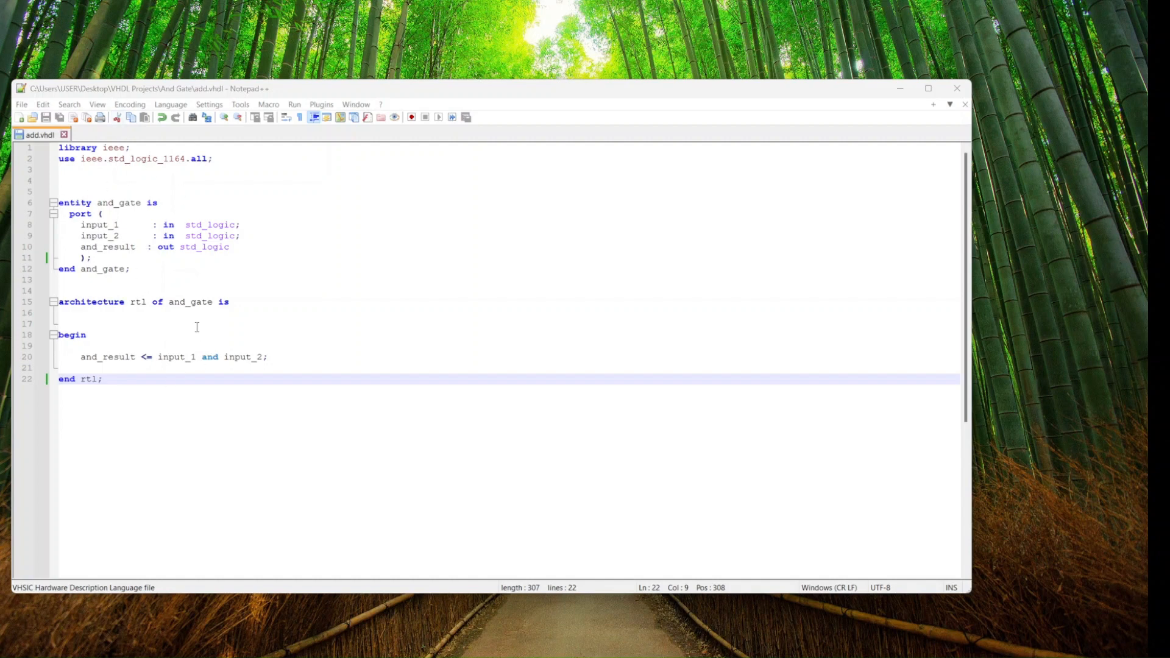
mouse_move(180, 368)
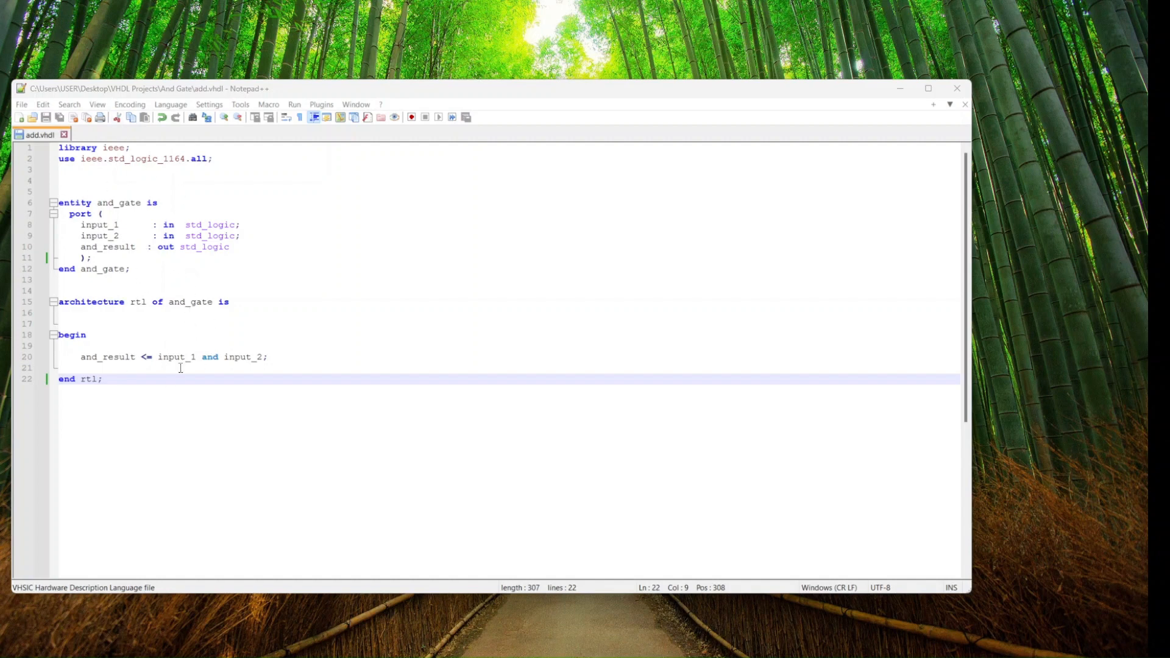
key("ctrl+a")
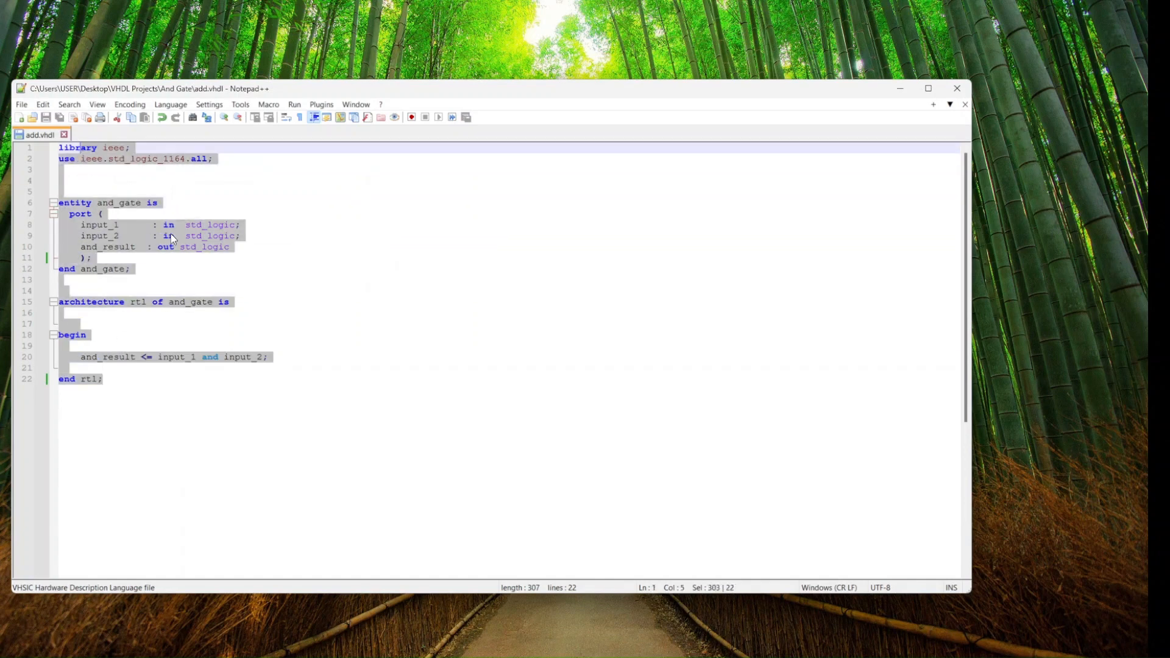
left_click(166, 246)
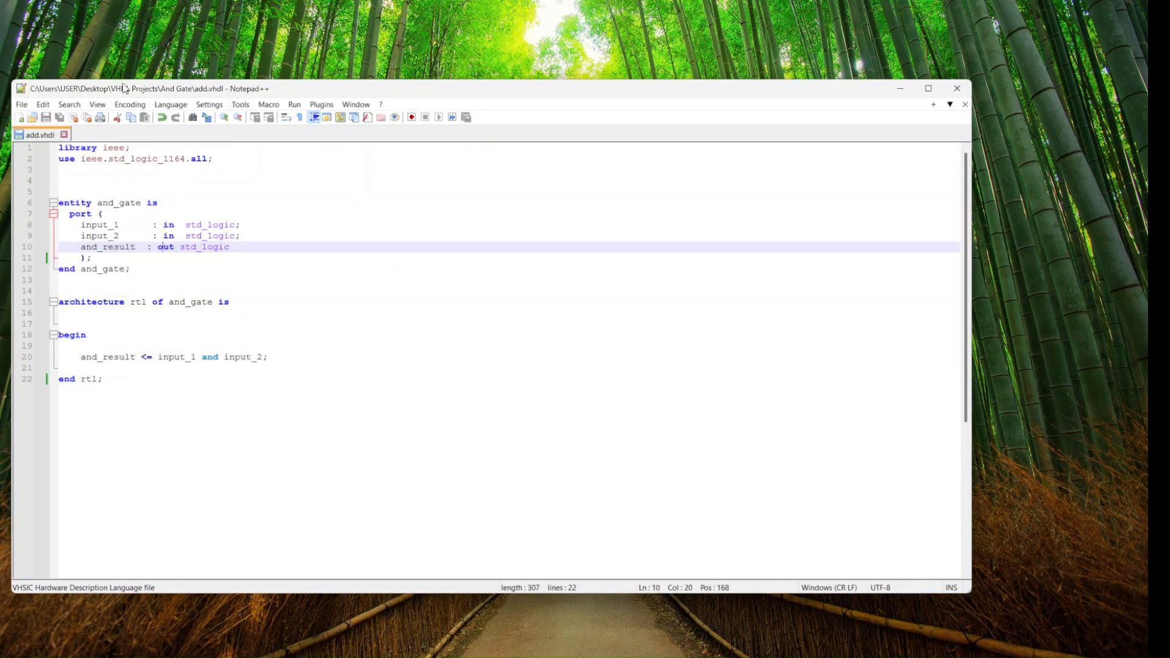
left_click(170, 104)
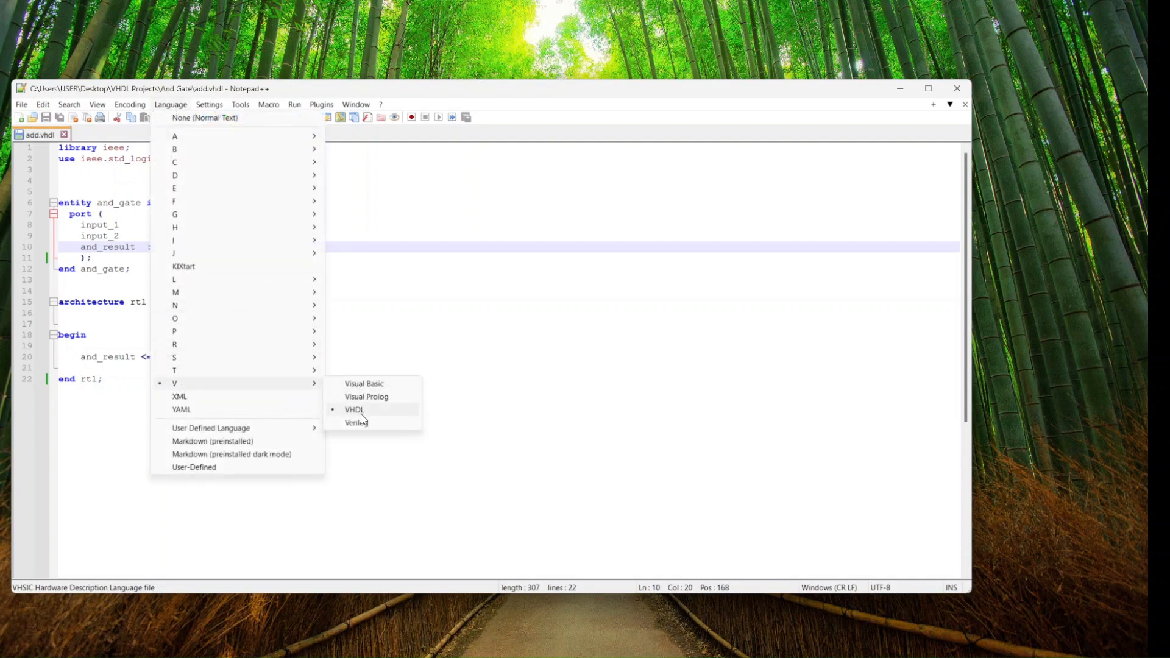
Keep VHDL as the language and highlight the library lines, std_logic_1164 and the entity declaration
left_click(354, 409)
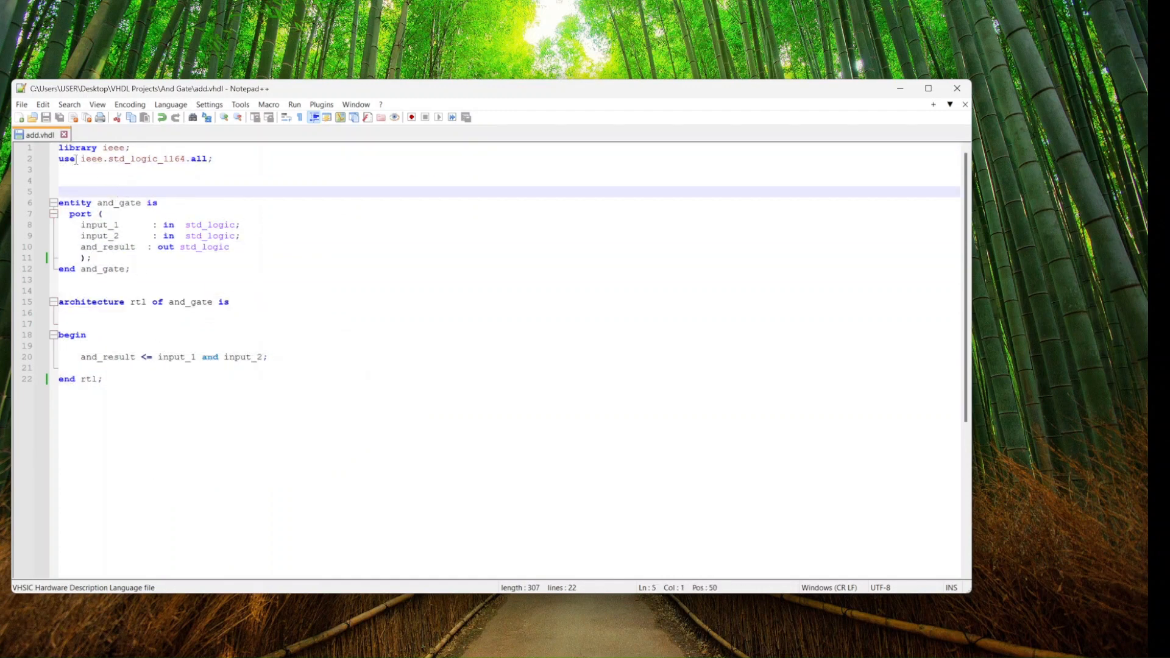
double_click(76, 147)
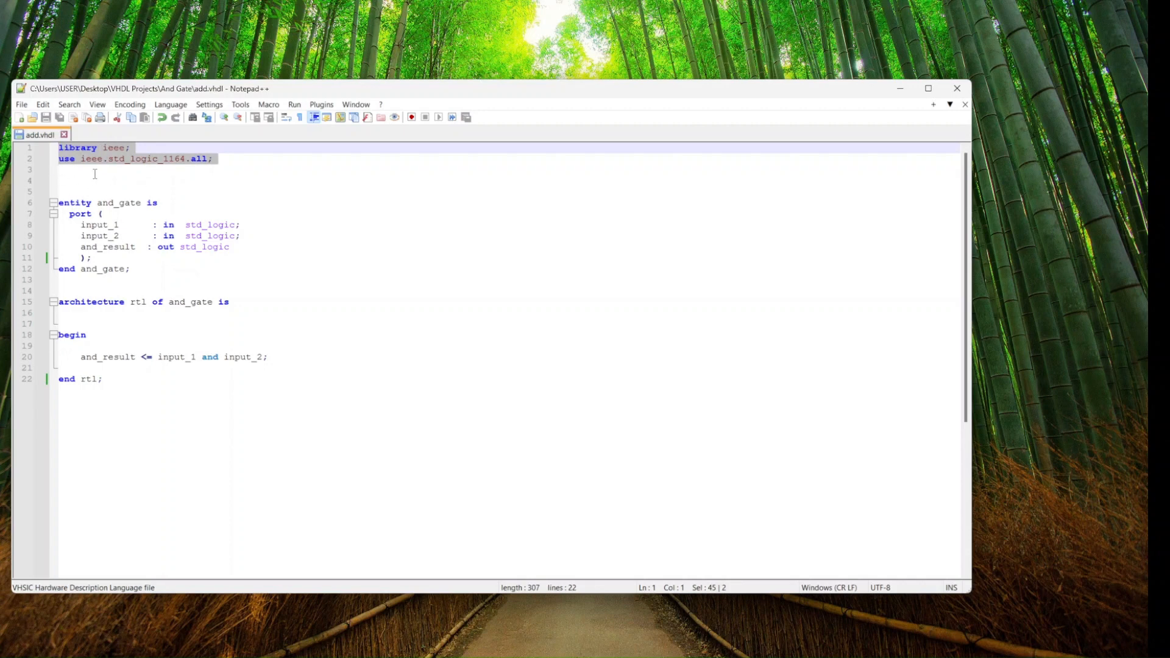
left_click(115, 180)
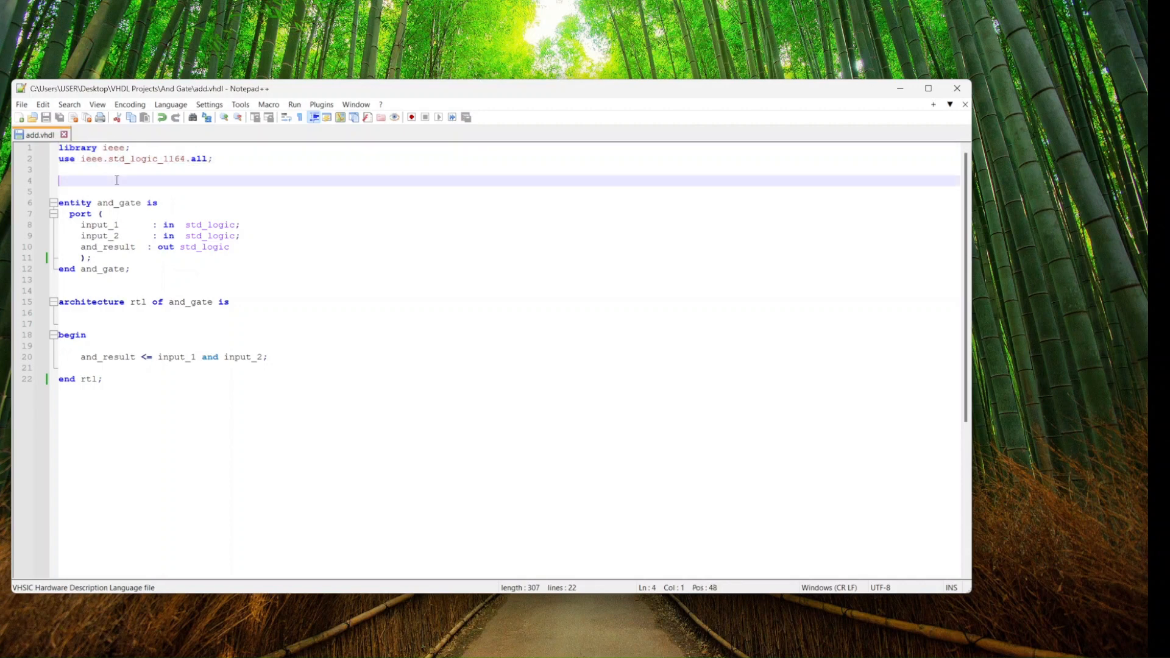
double_click(145, 159)
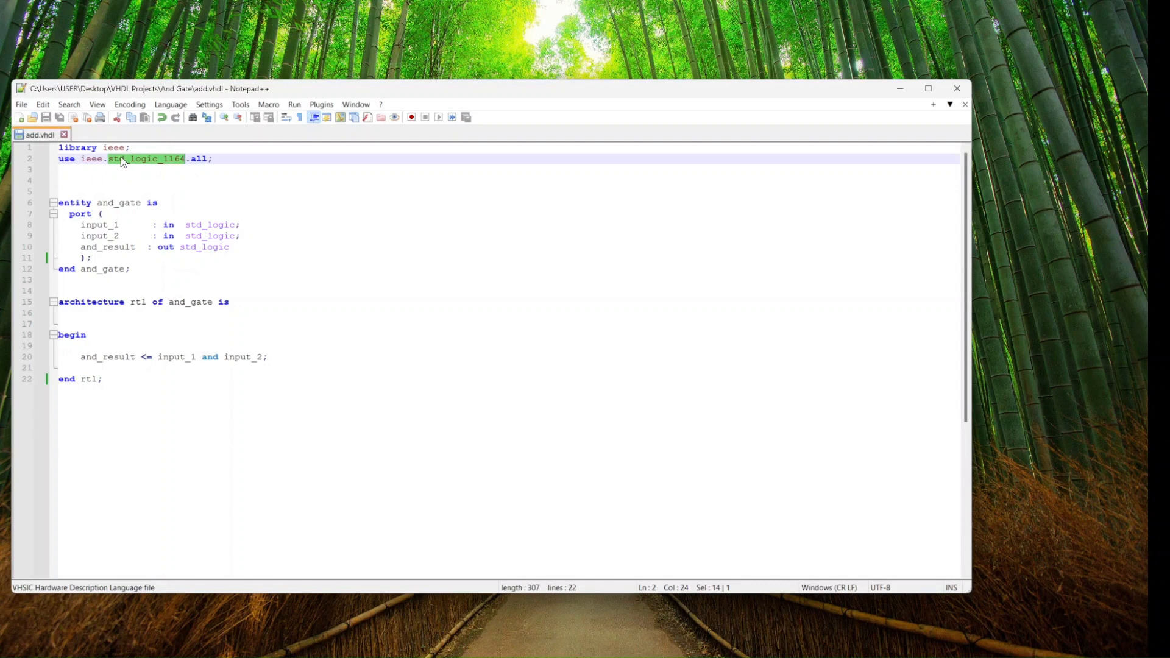
double_click(90, 158)
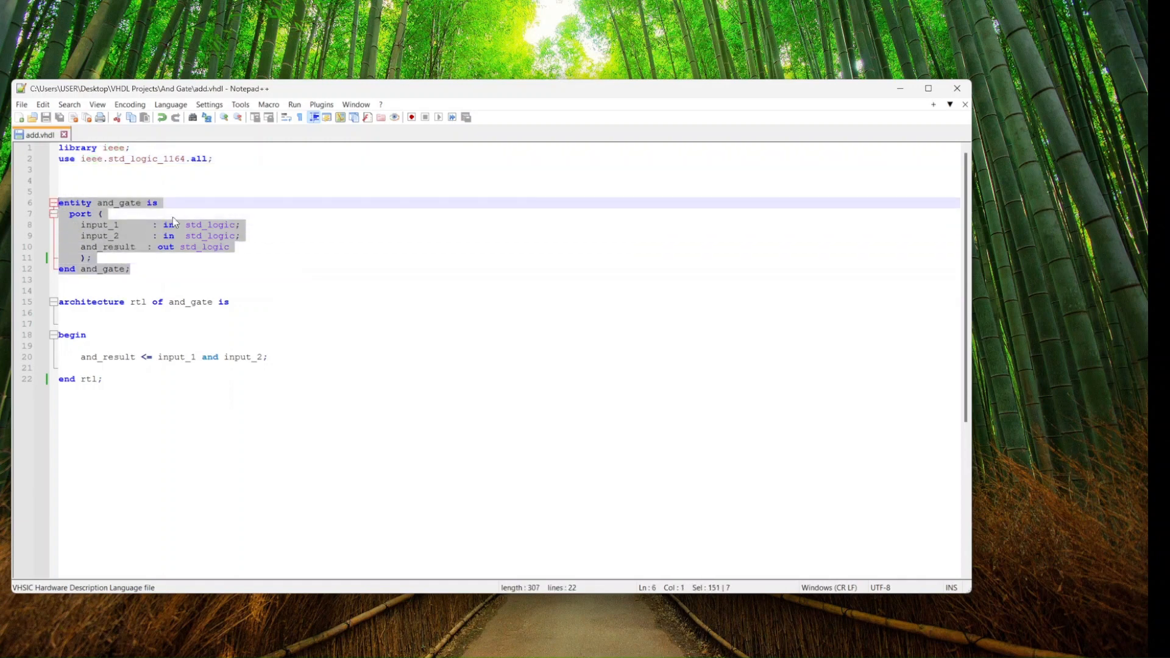
mouse_move(158, 222)
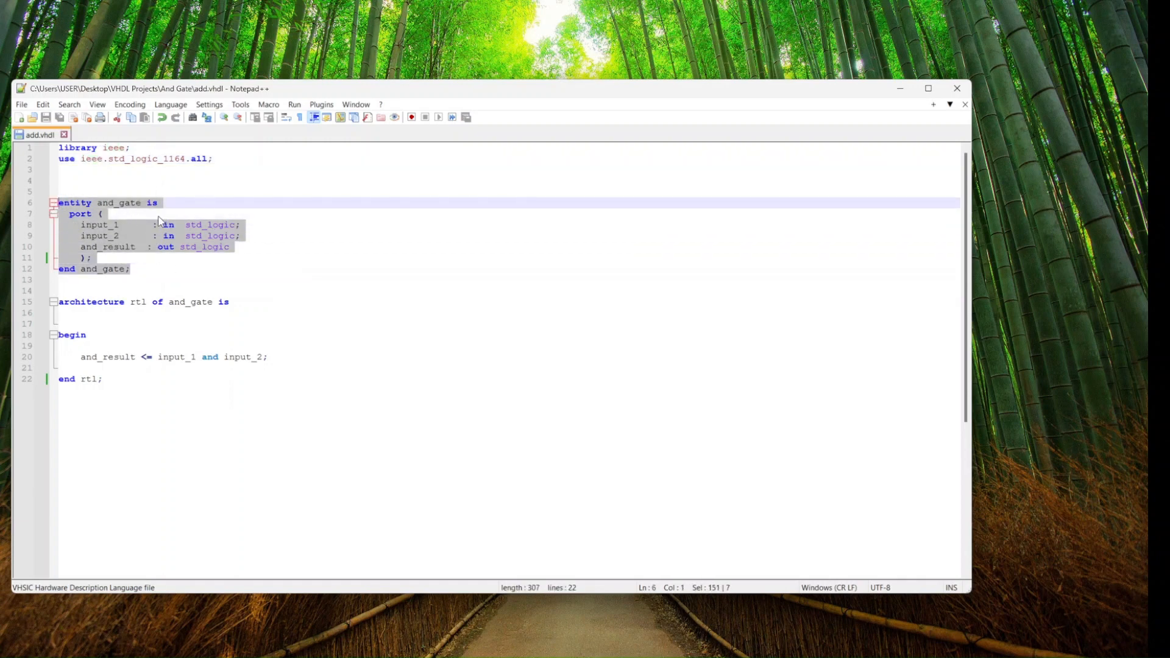
mouse_move(109, 209)
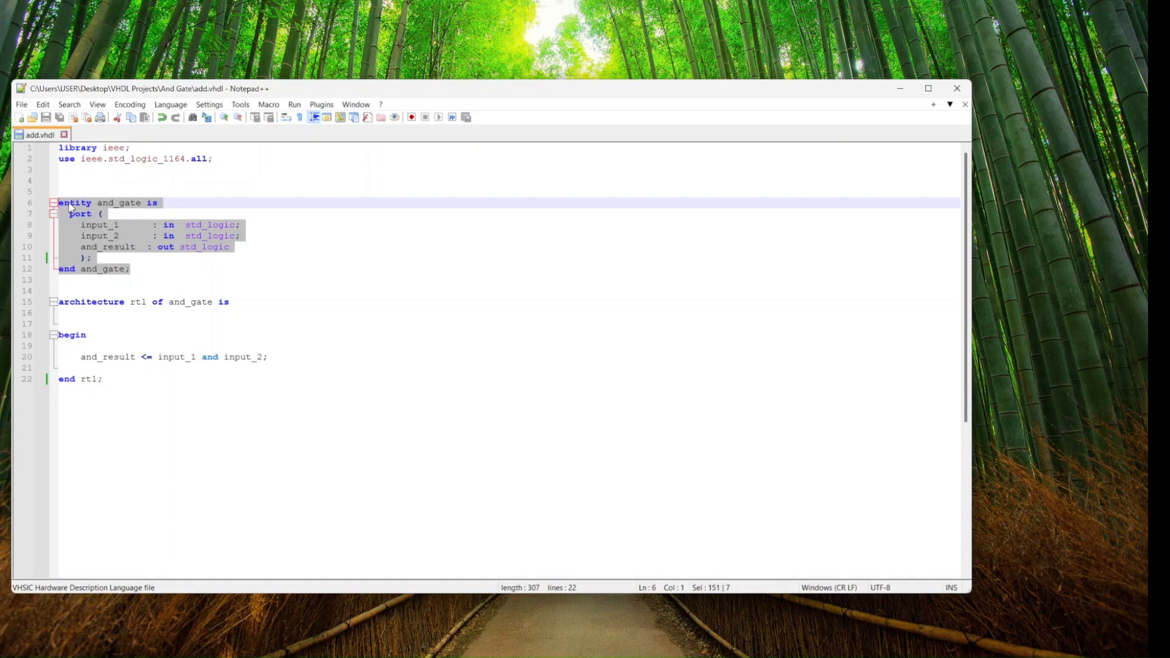
left_click(130, 202)
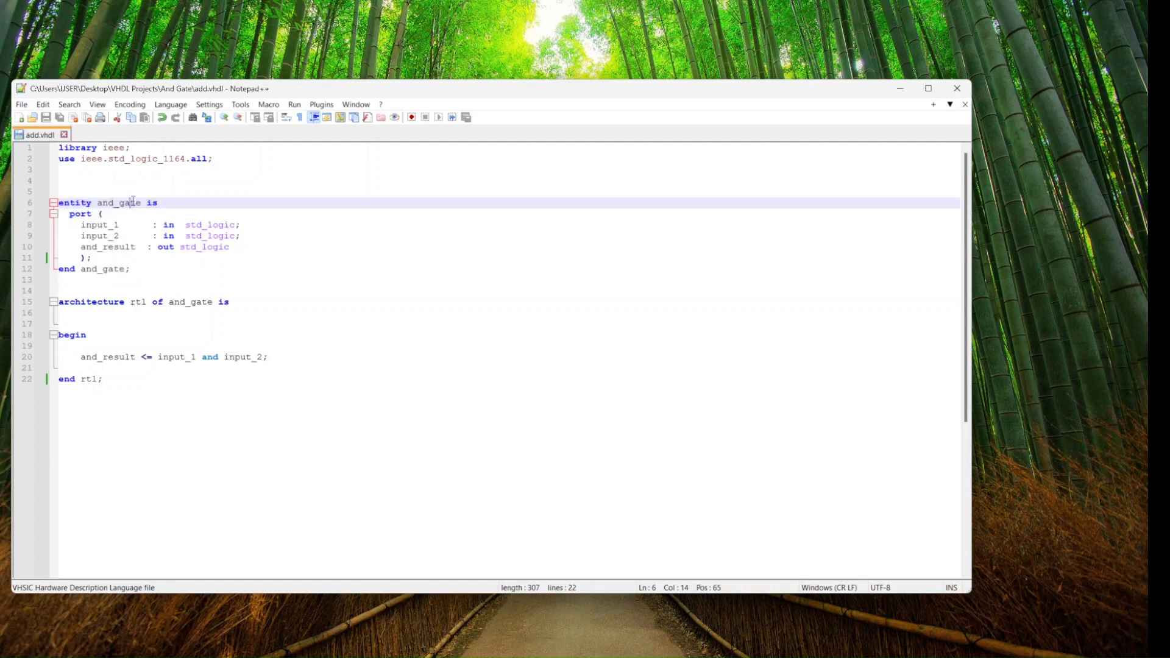
left_click_drag(133, 202, 133, 236)
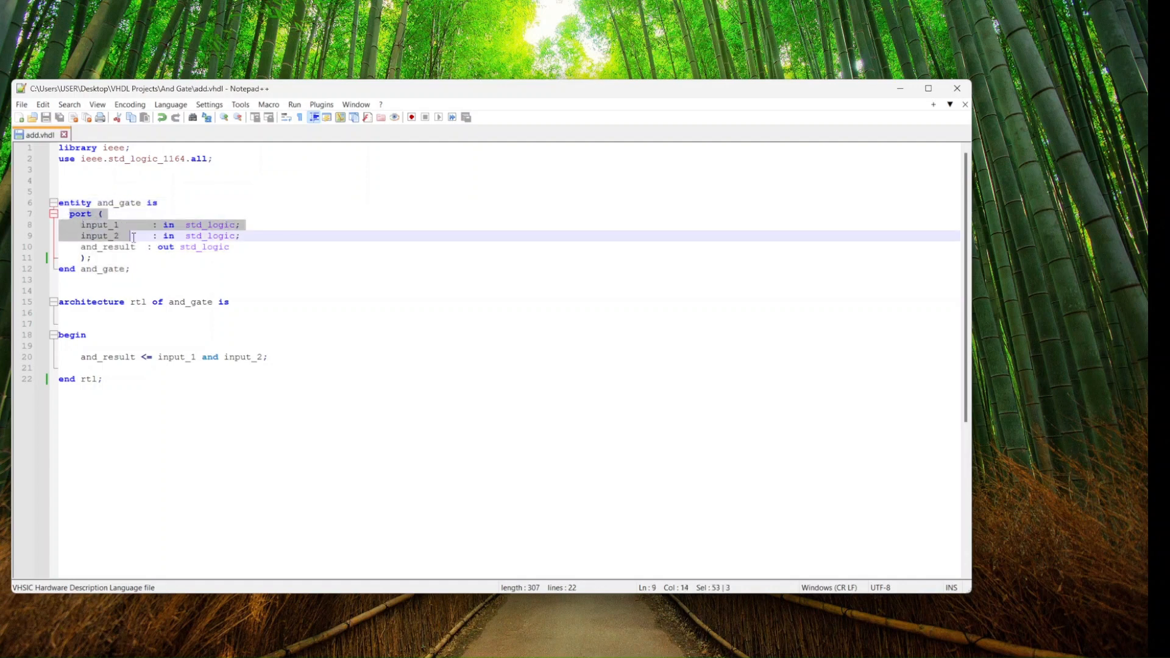
left_click(136, 257)
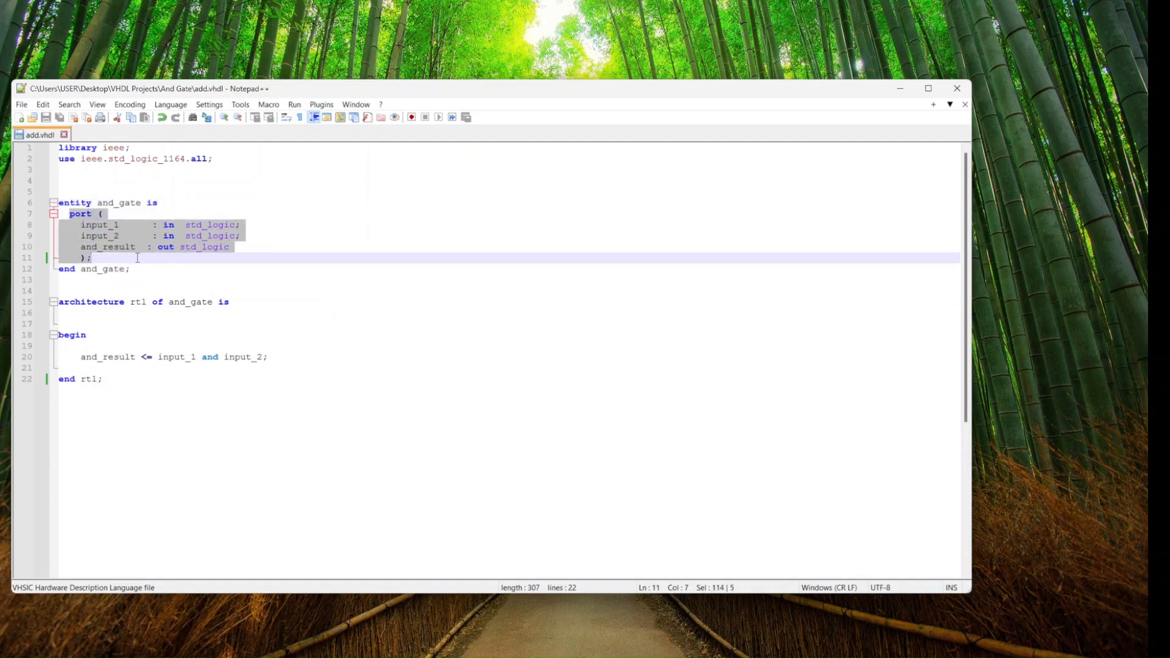
left_click(106, 235)
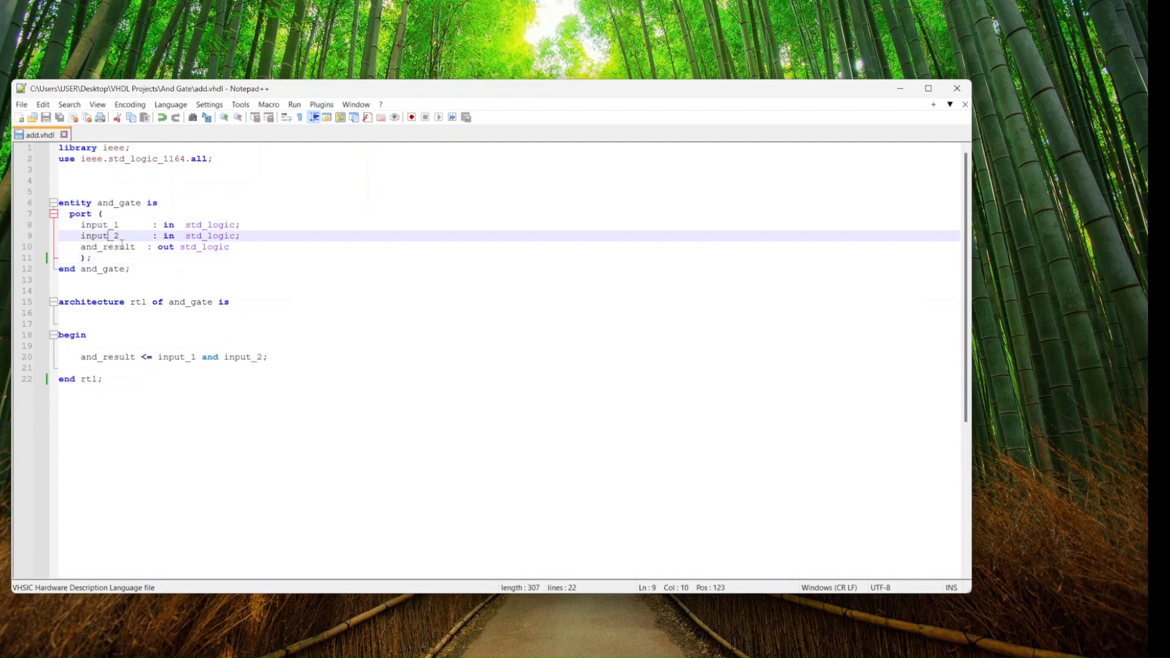
left_click(109, 246)
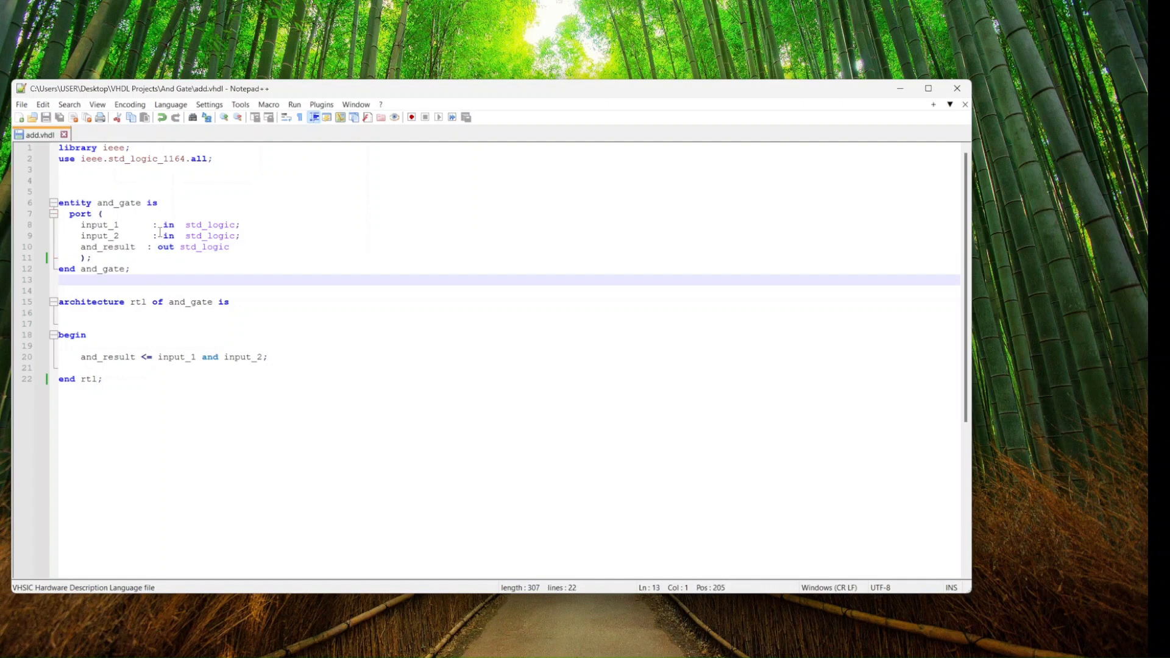
double_click(167, 235)
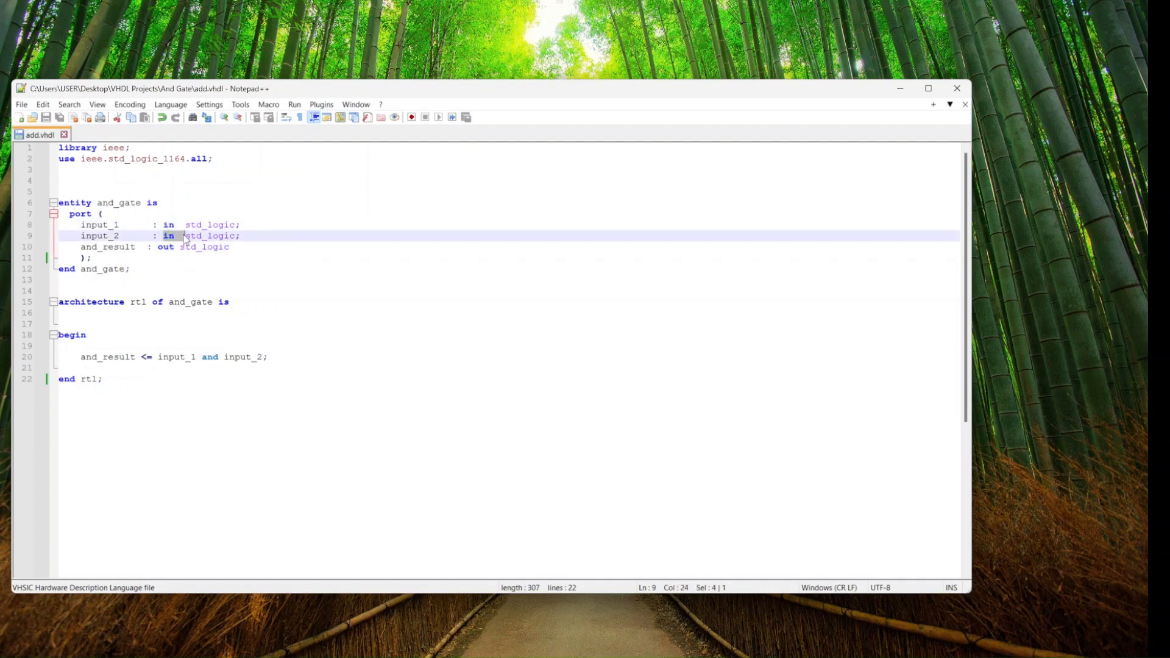
left_click(165, 247)
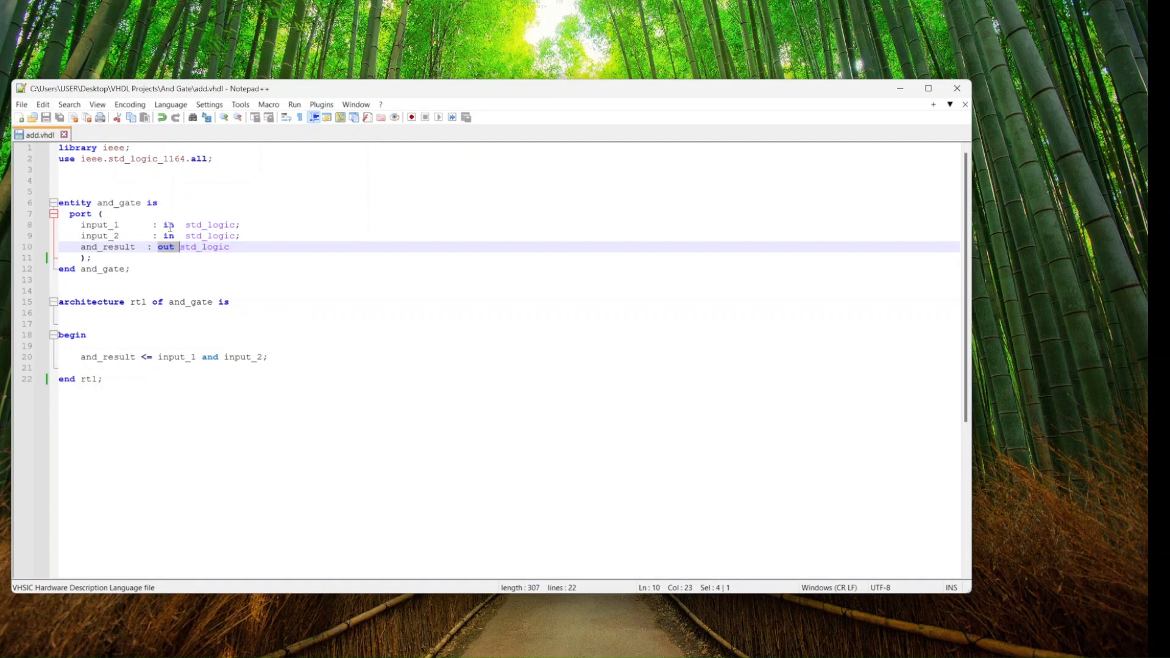
left_click(167, 225)
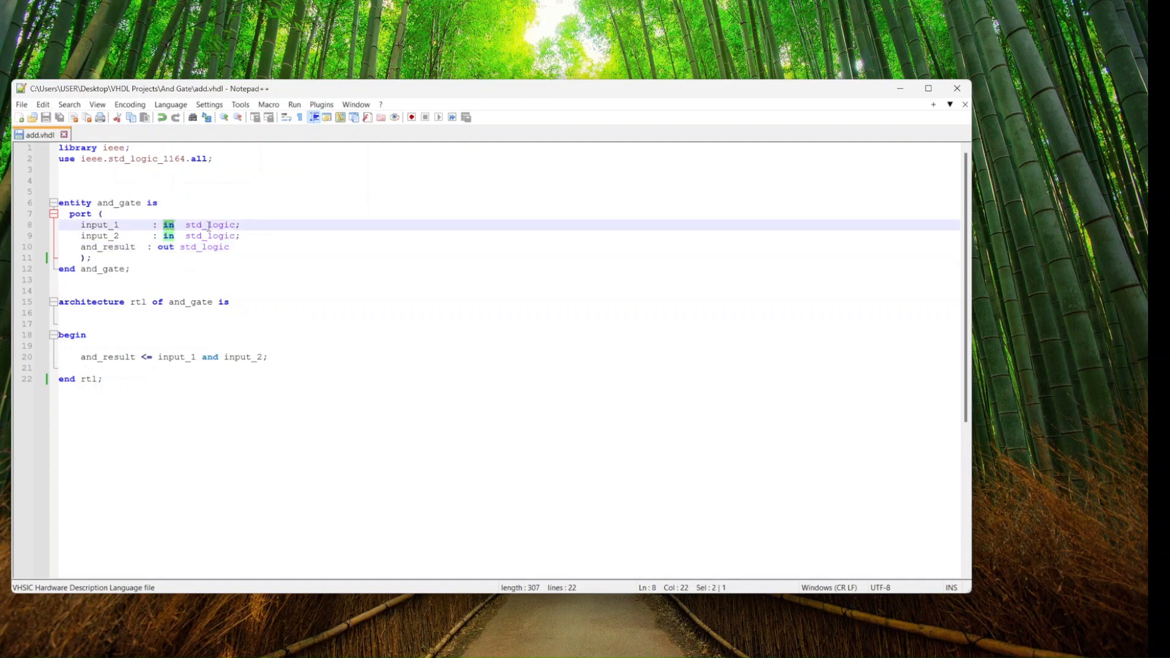
double_click(212, 225)
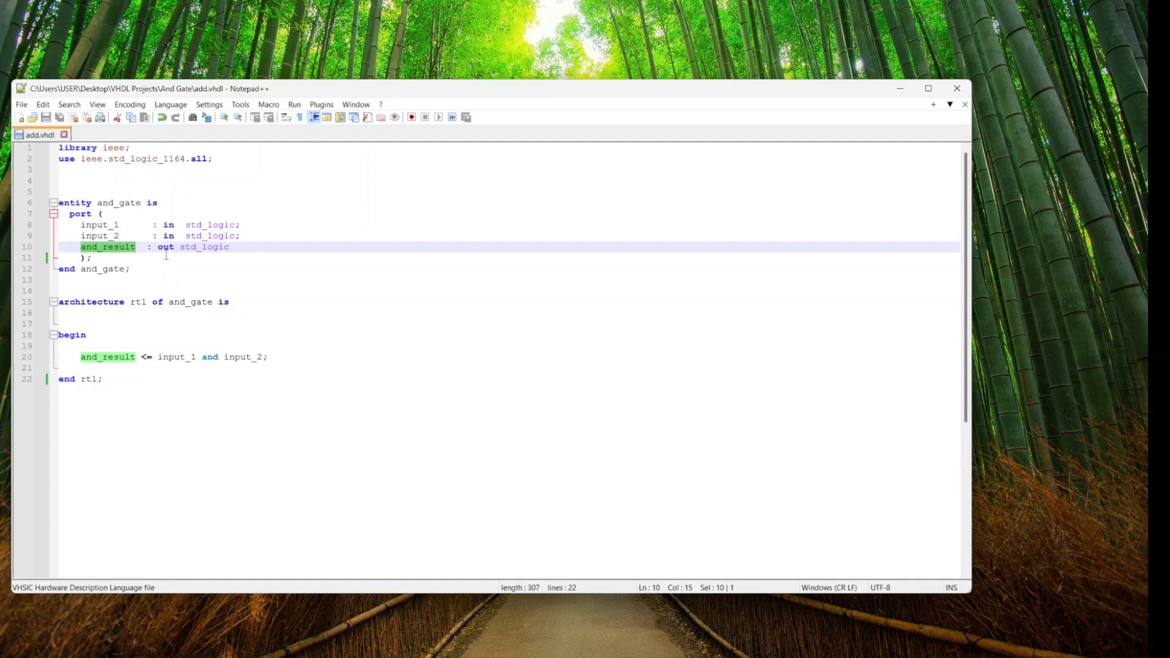
double_click(166, 246)
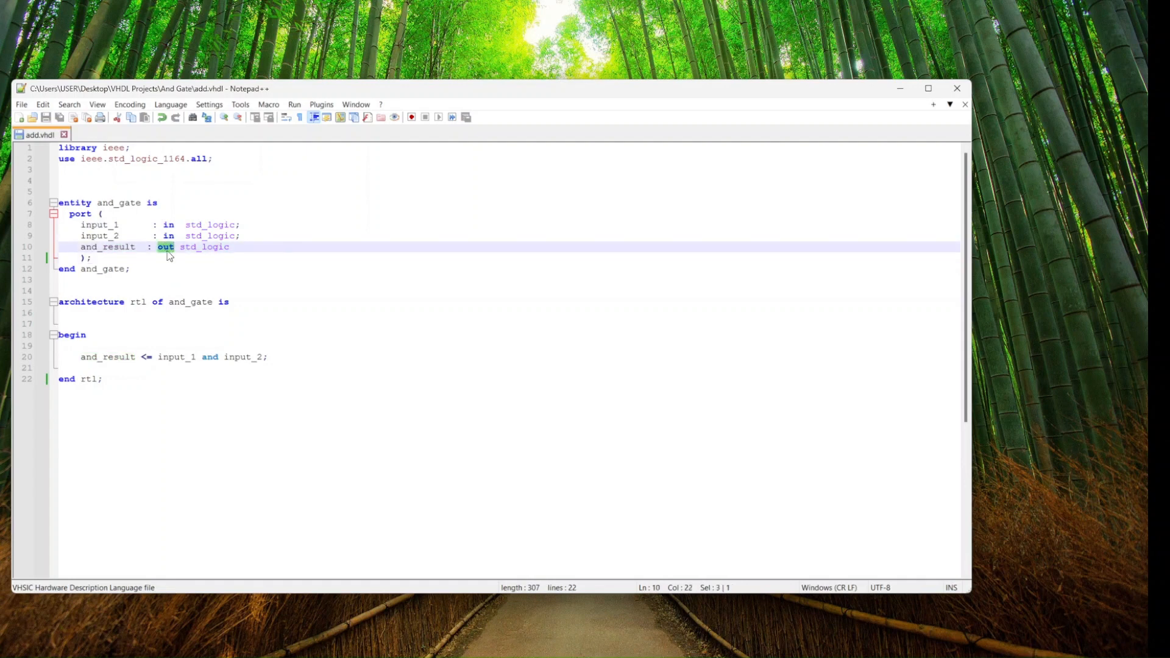
double_click(205, 247)
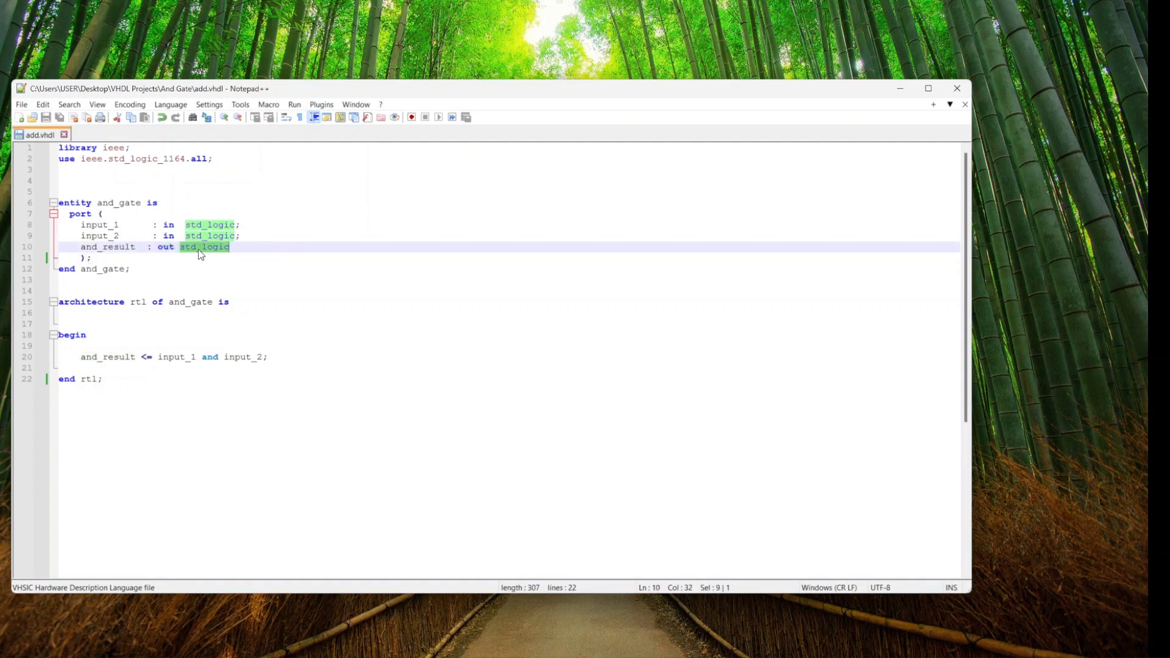
left_click(107, 246)
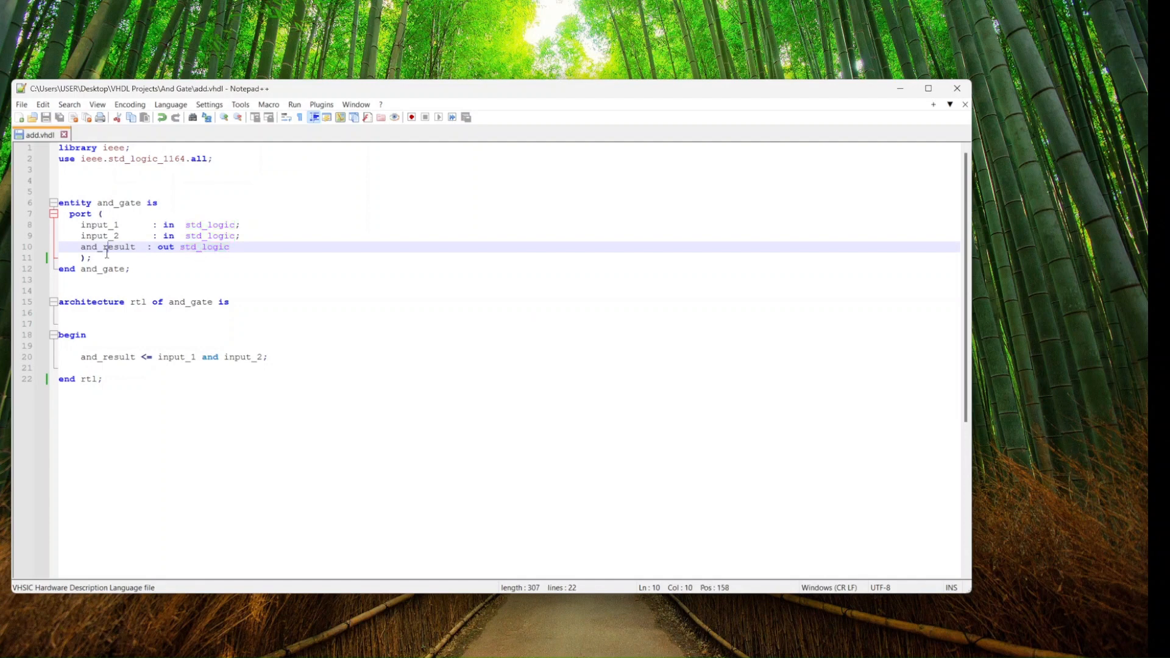
left_click_drag(104, 246, 86, 225)
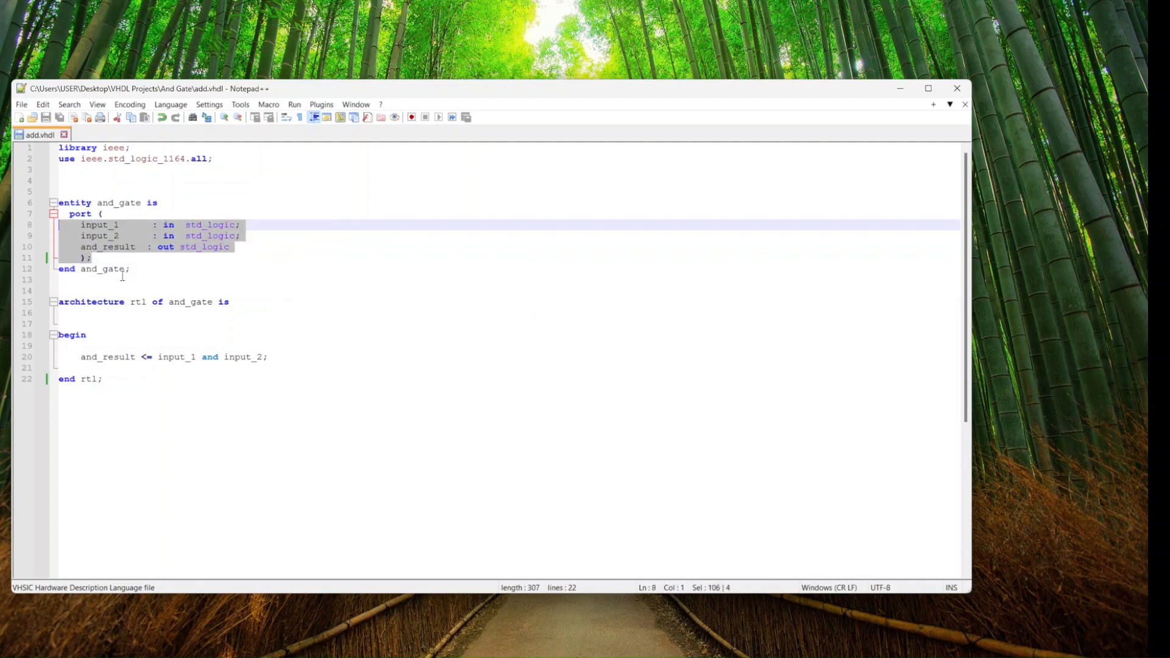
left_click(150, 268)
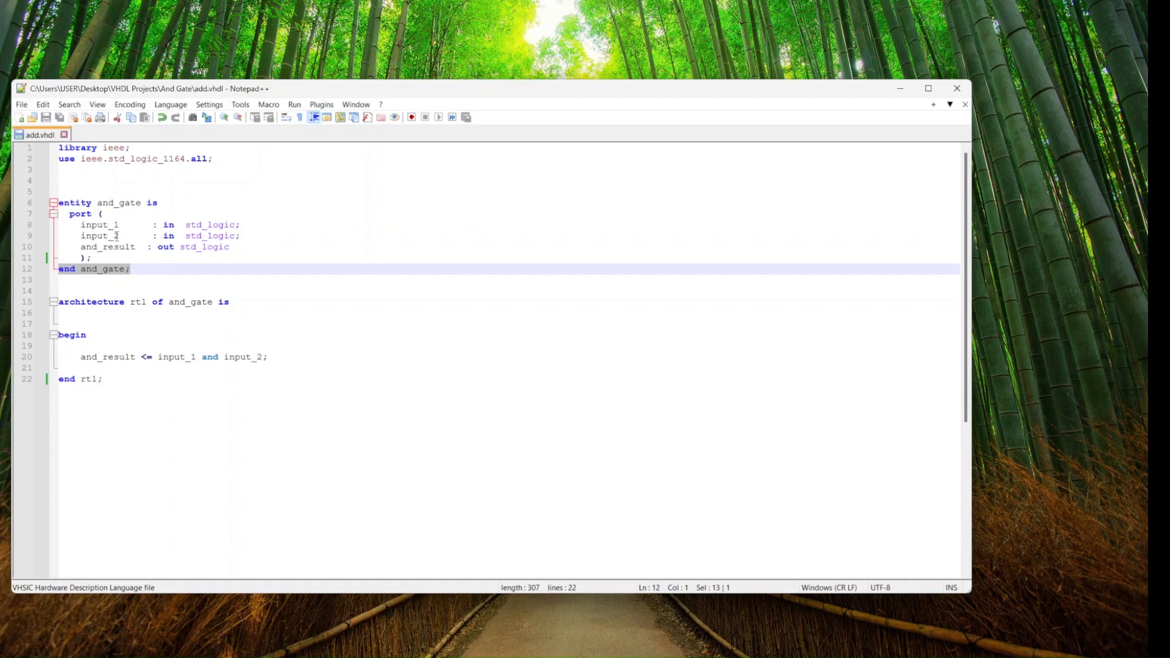
left_click(92, 279)
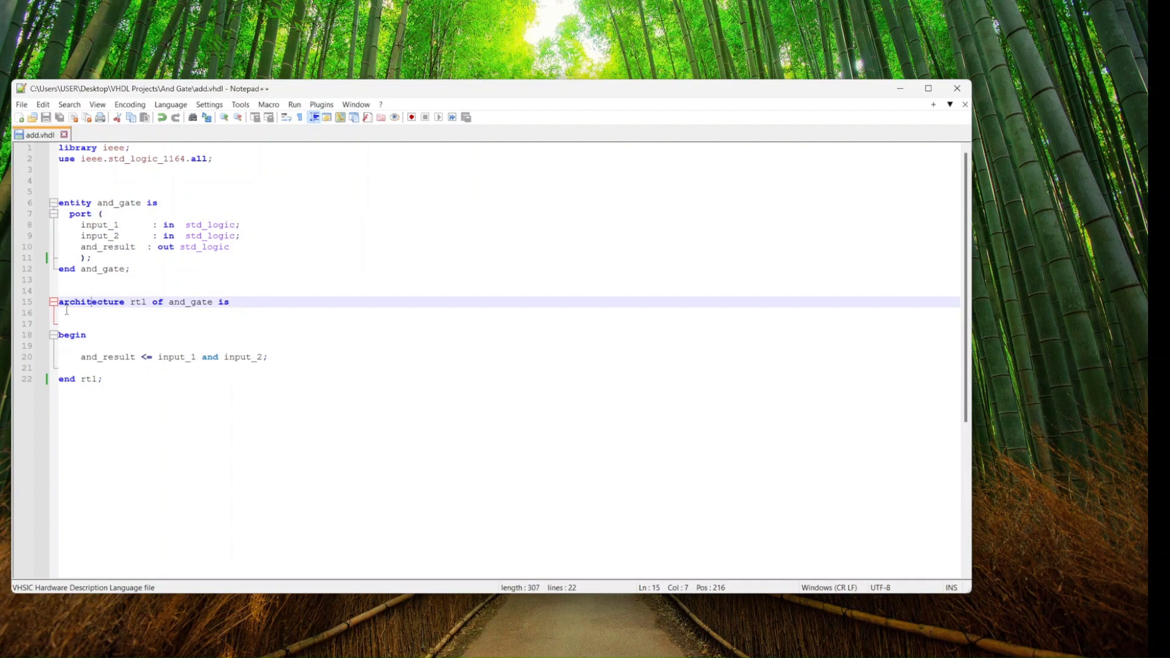
left_click(82, 325)
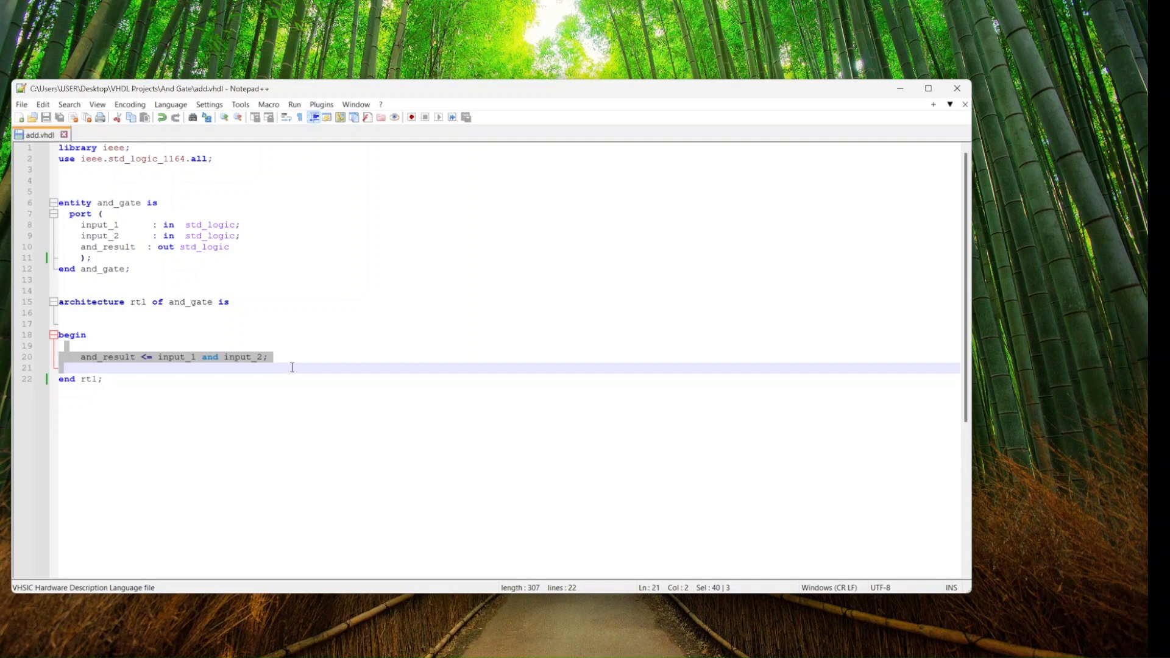
left_click(102, 378)
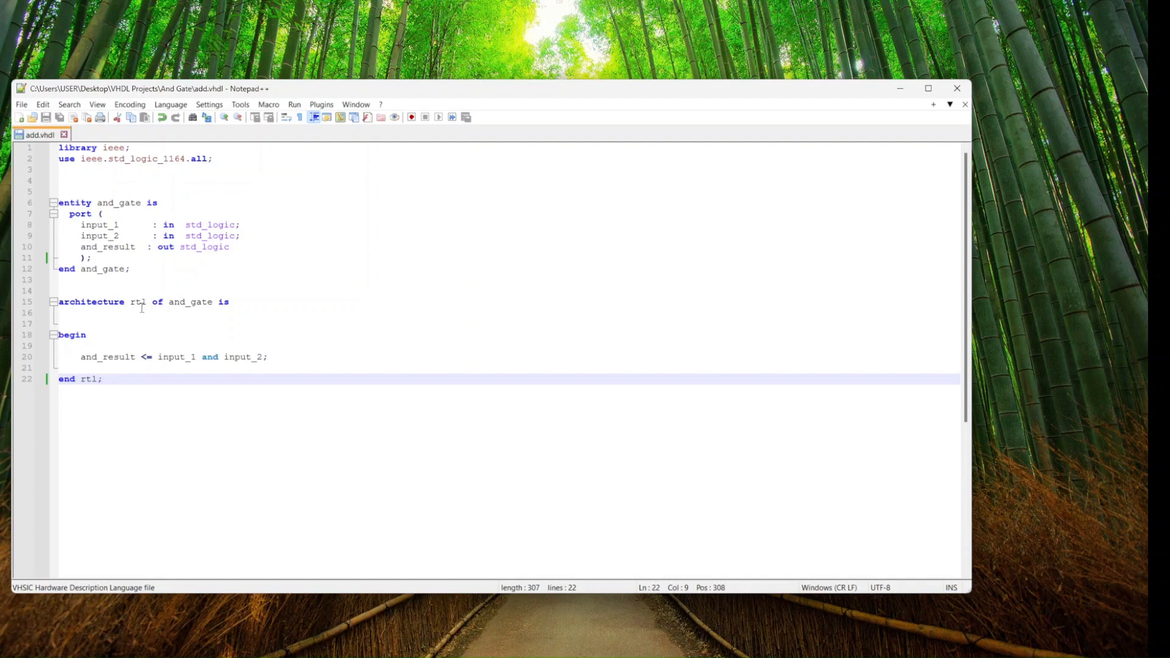
left_click(156, 301)
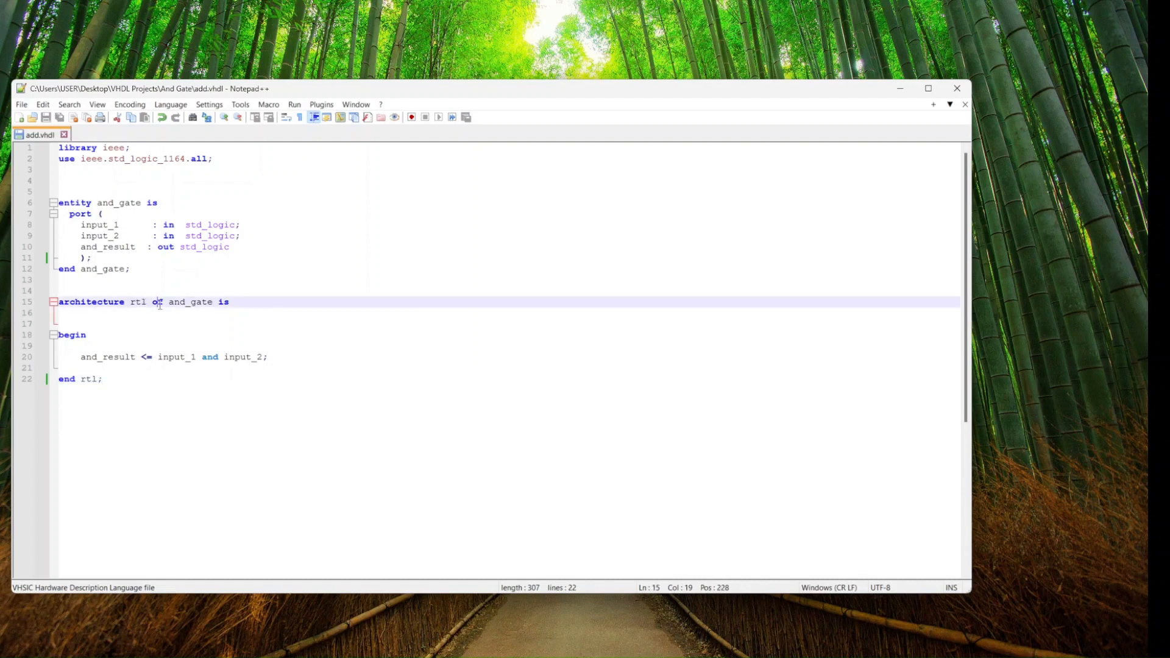
double_click(156, 302)
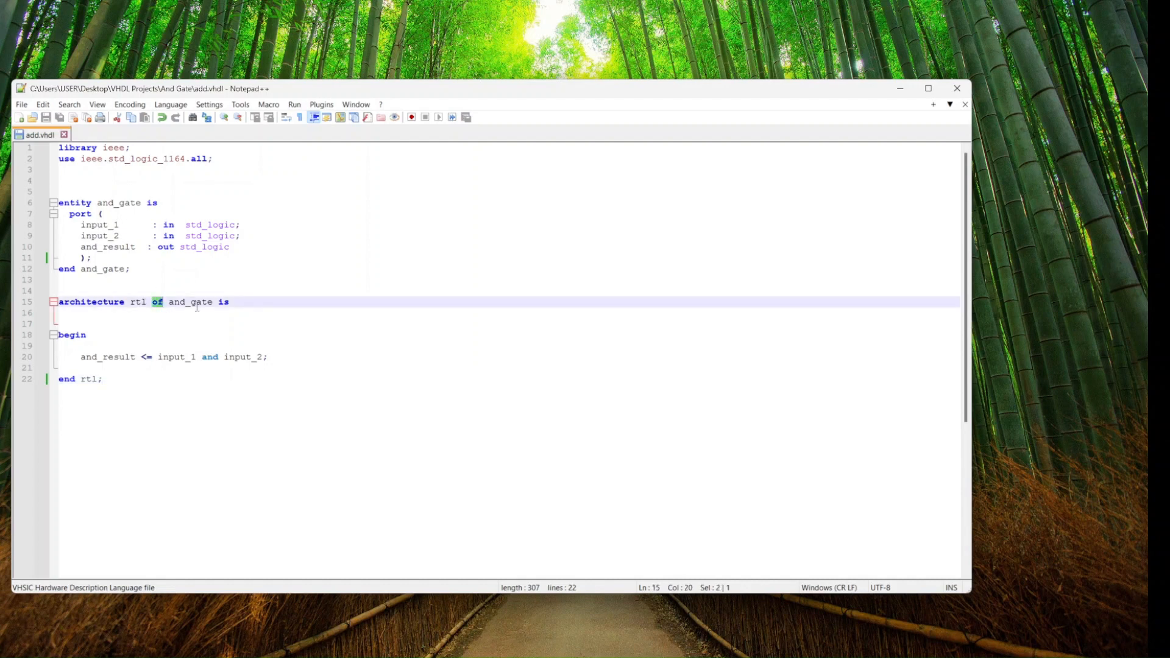
double_click(190, 302)
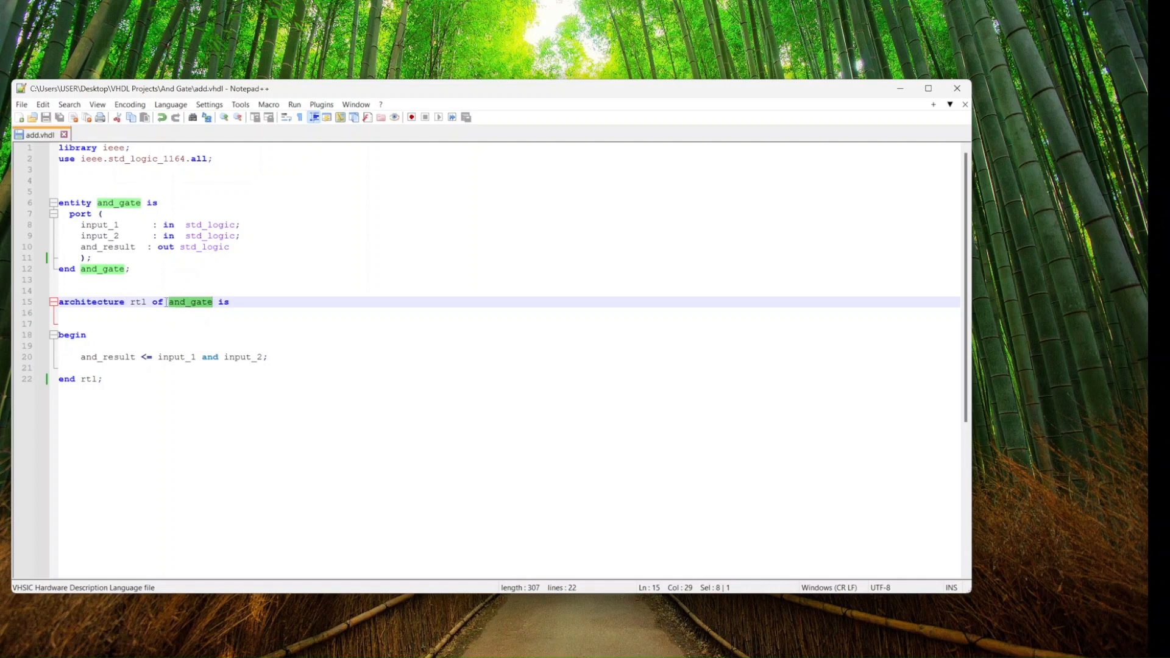
double_click(137, 301)
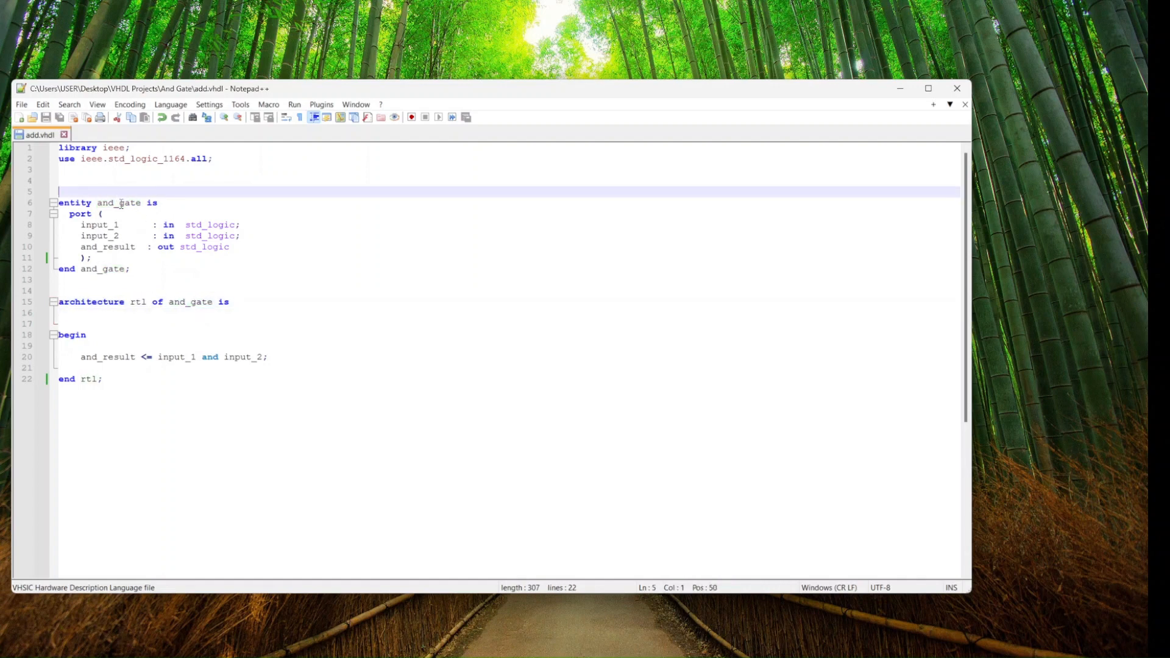
double_click(118, 202)
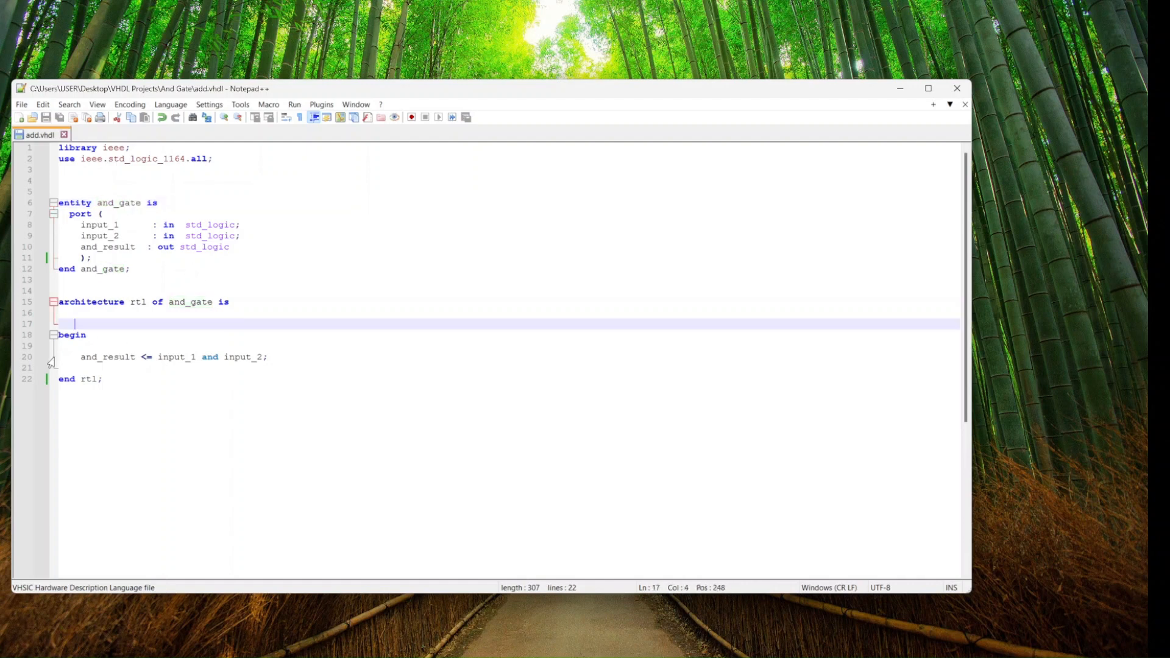
left_click(82, 345)
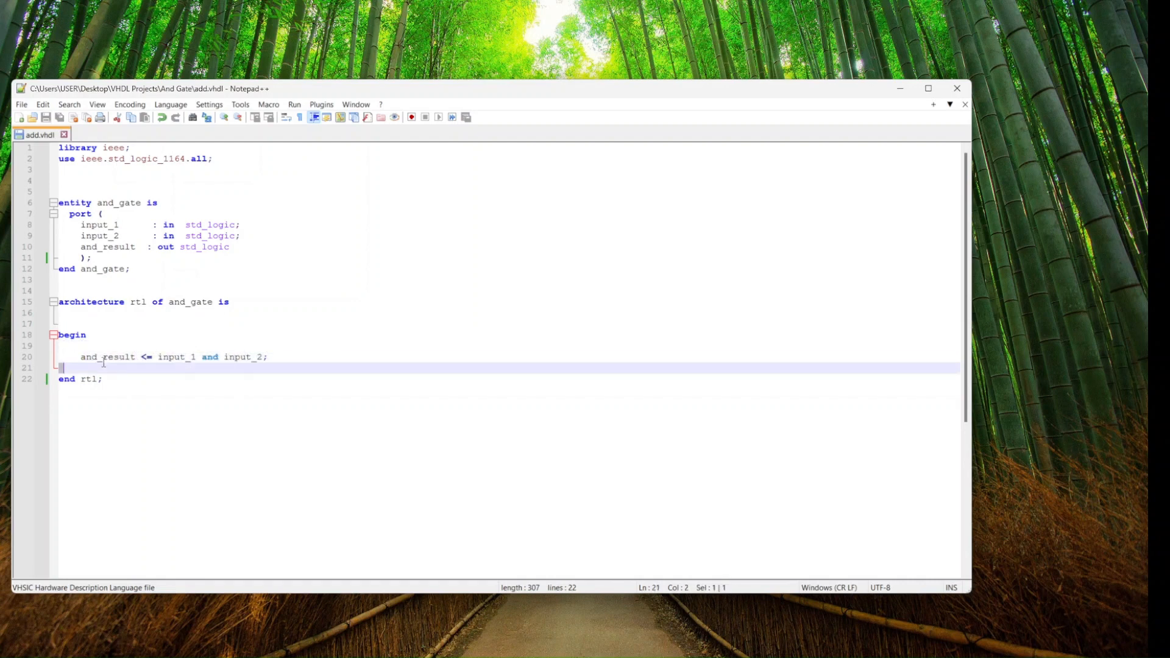
double_click(106, 356)
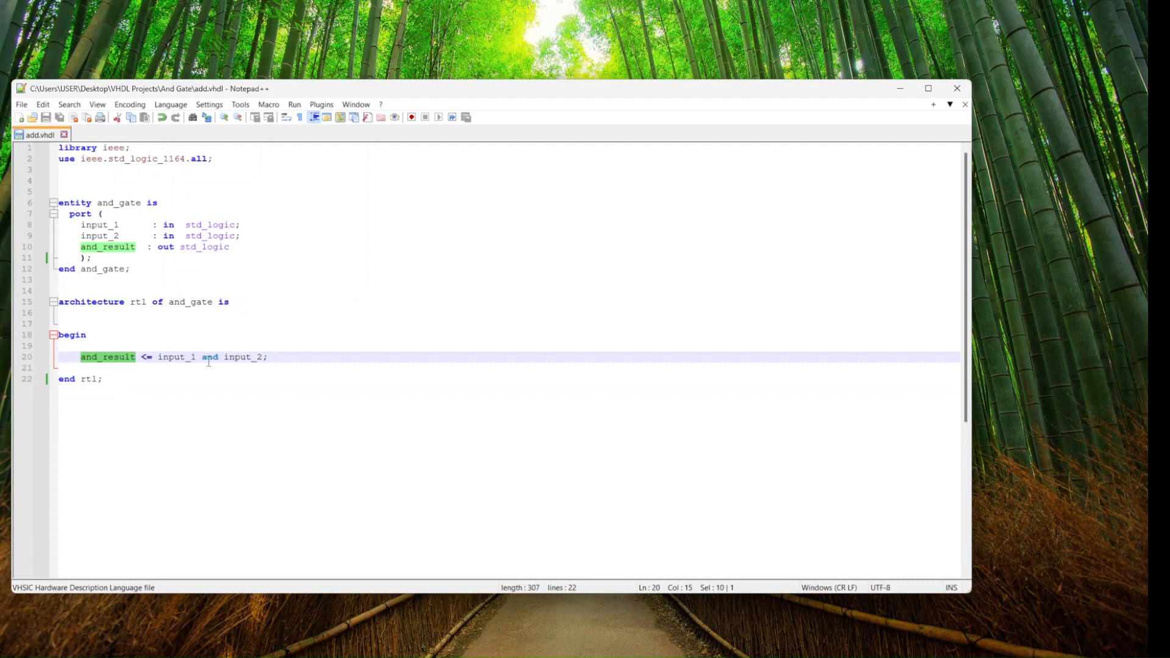
left_click(176, 356)
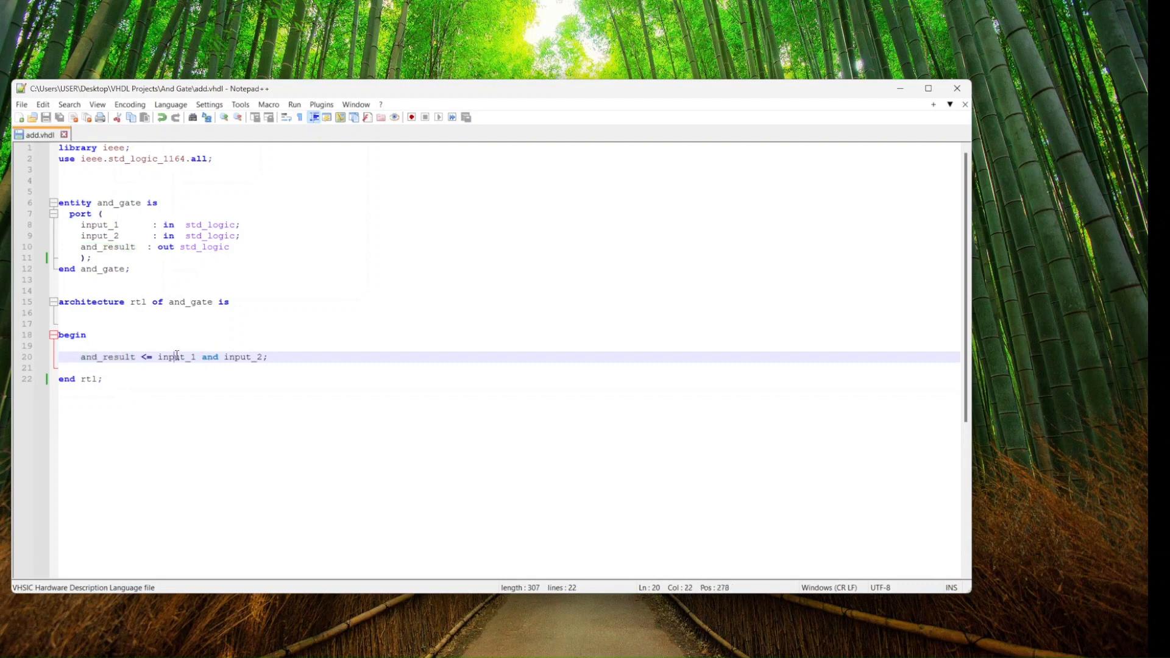
double_click(240, 356)
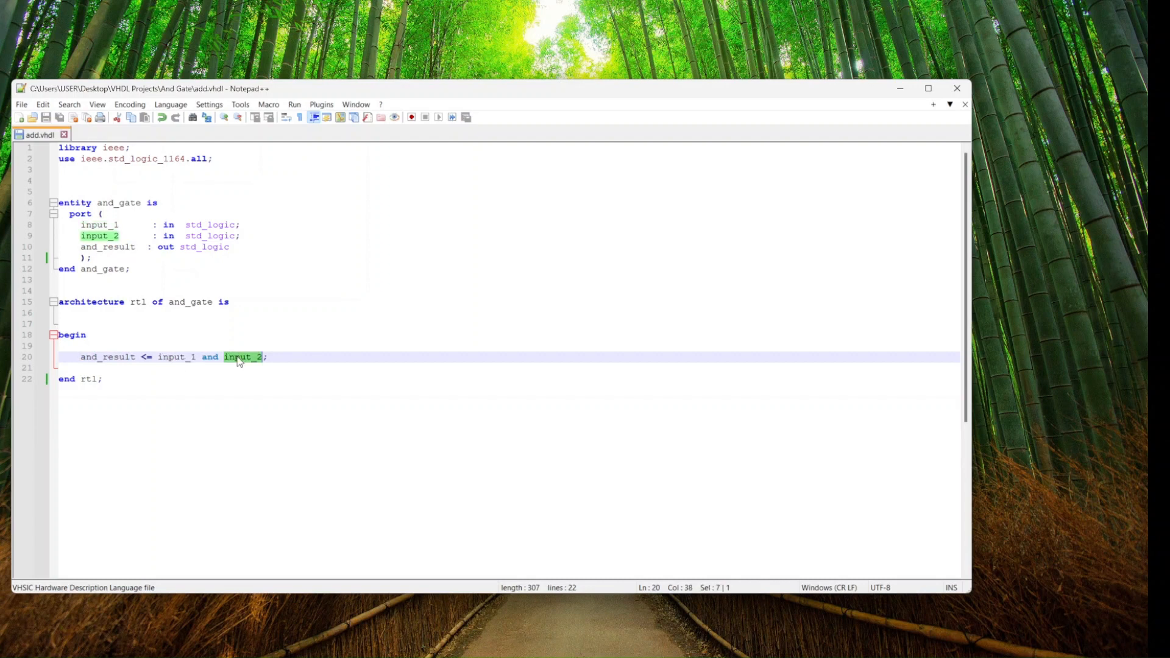
mouse_move(228, 348)
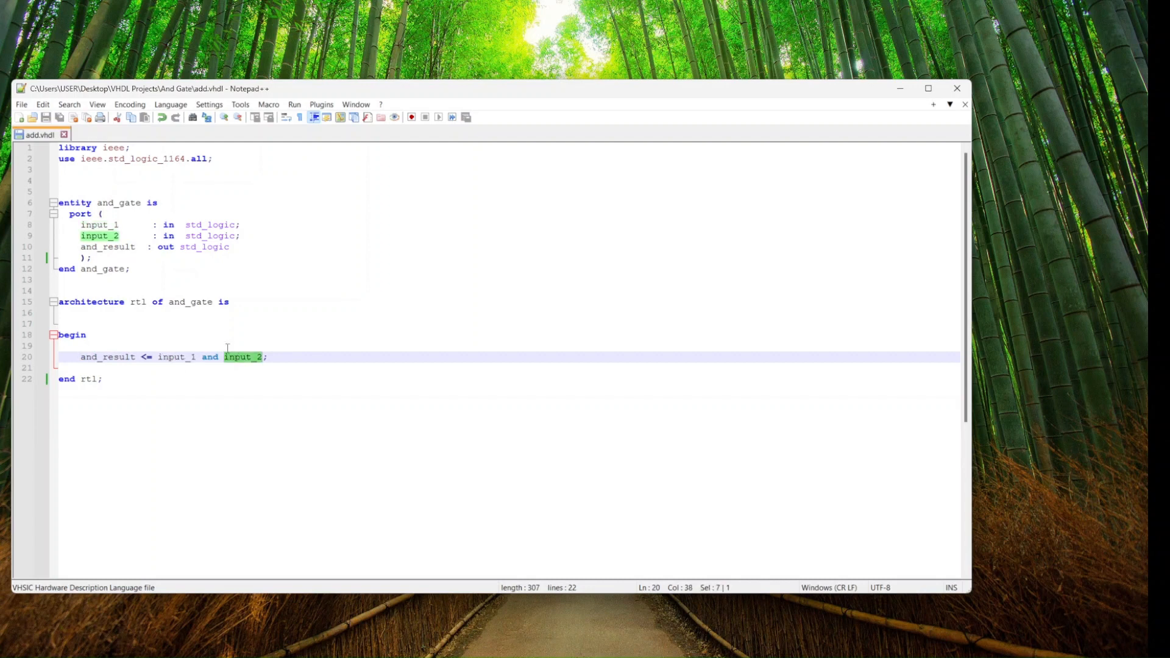
left_click(100, 378)
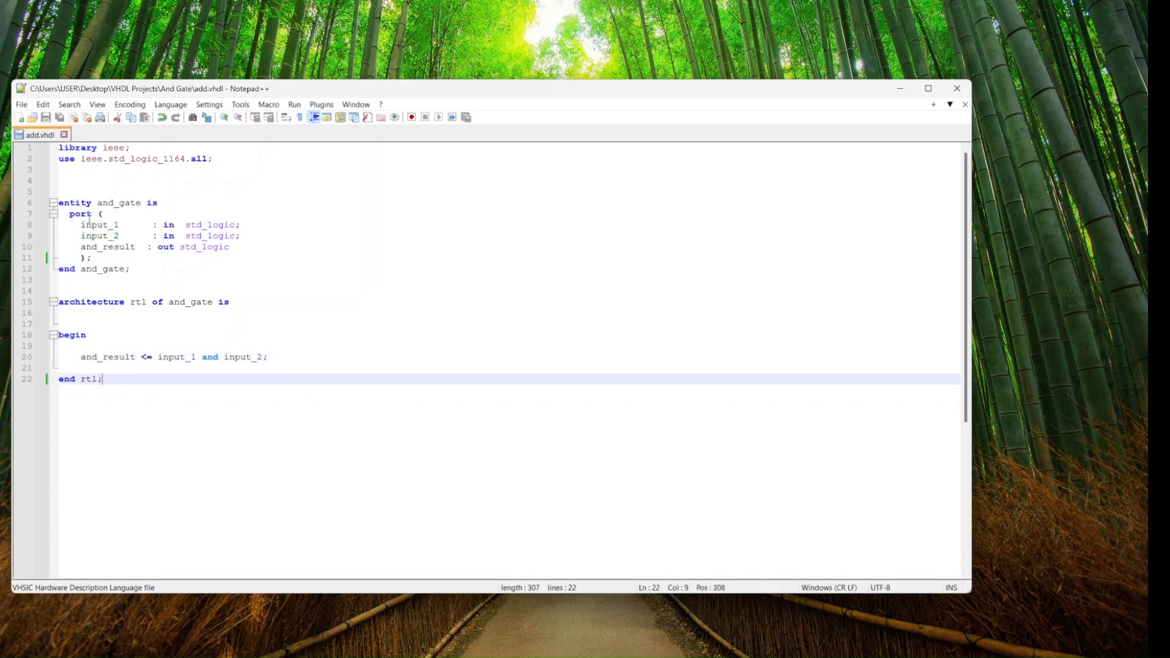
Delete the semicolon after the port list's closing parenthesis on line 11
left_click(93, 257)
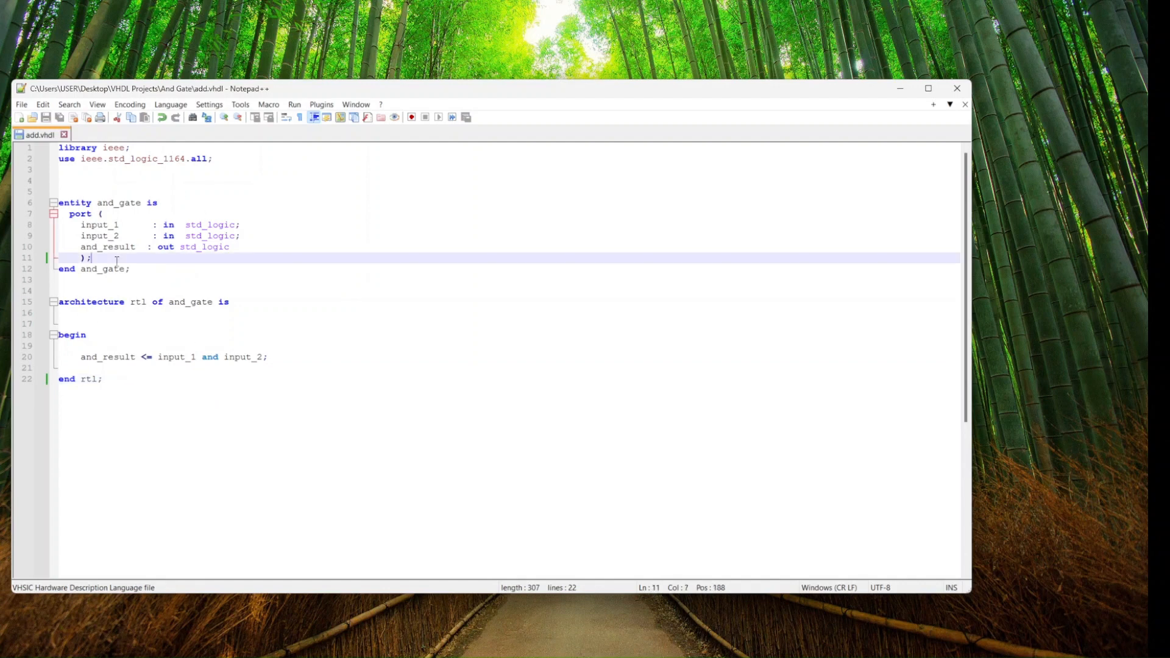
key("Backspace")
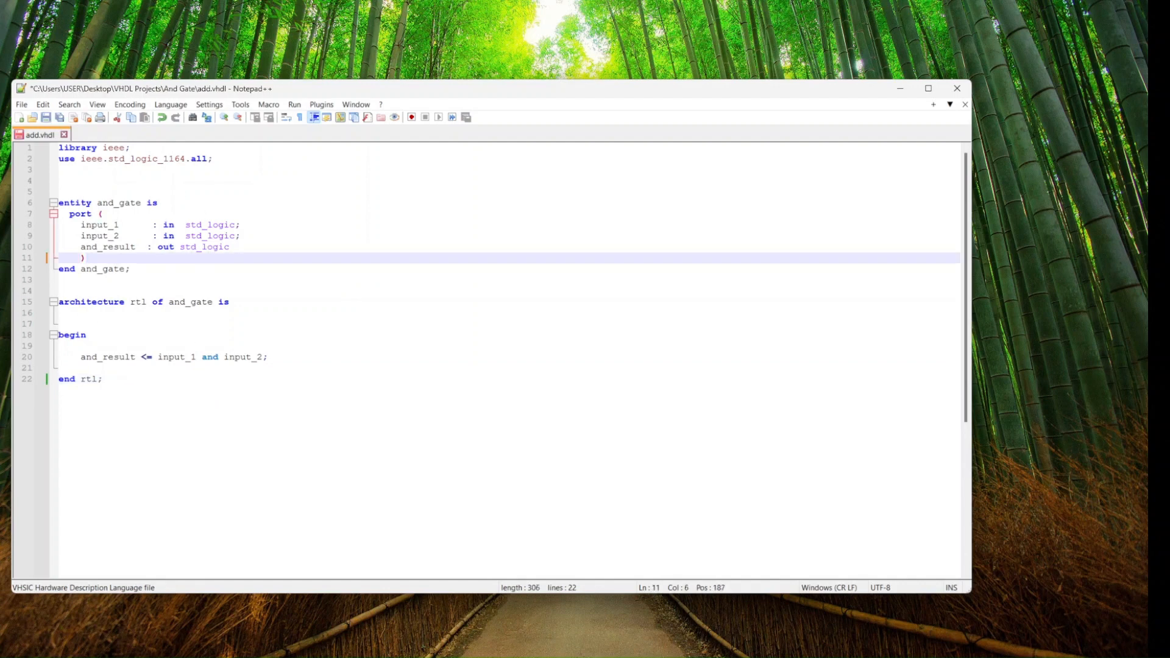
left_click(169, 290)
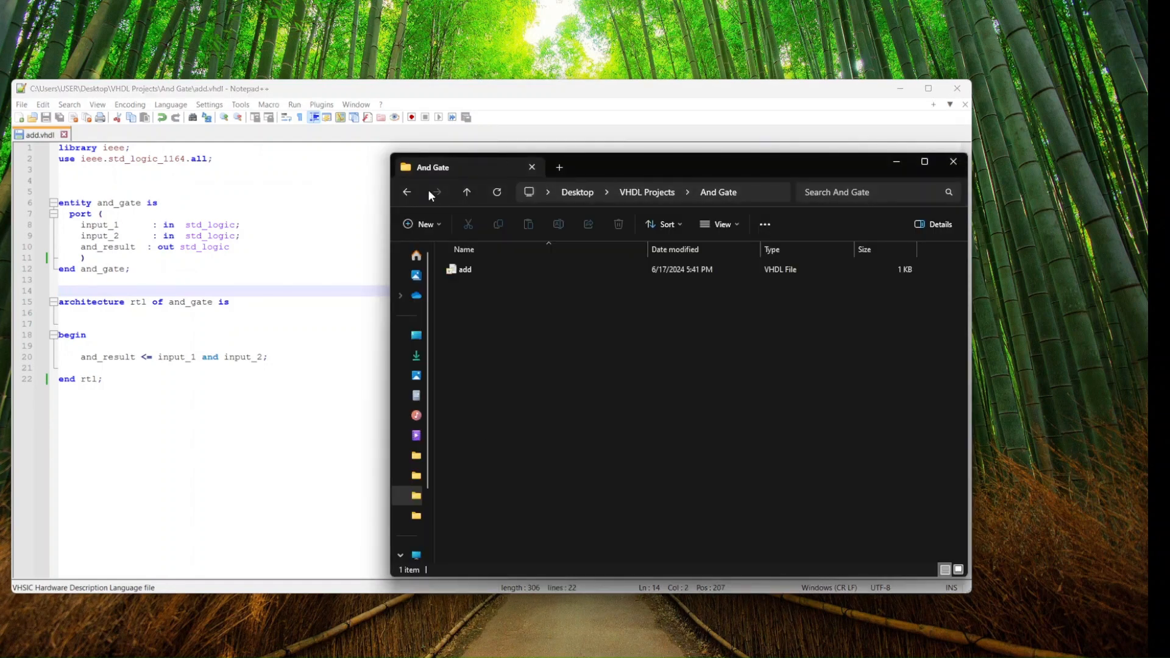
Open cmd in the And Gate folder and run dir, showing add.vhdl at 306 bytes
left_click(634, 192)
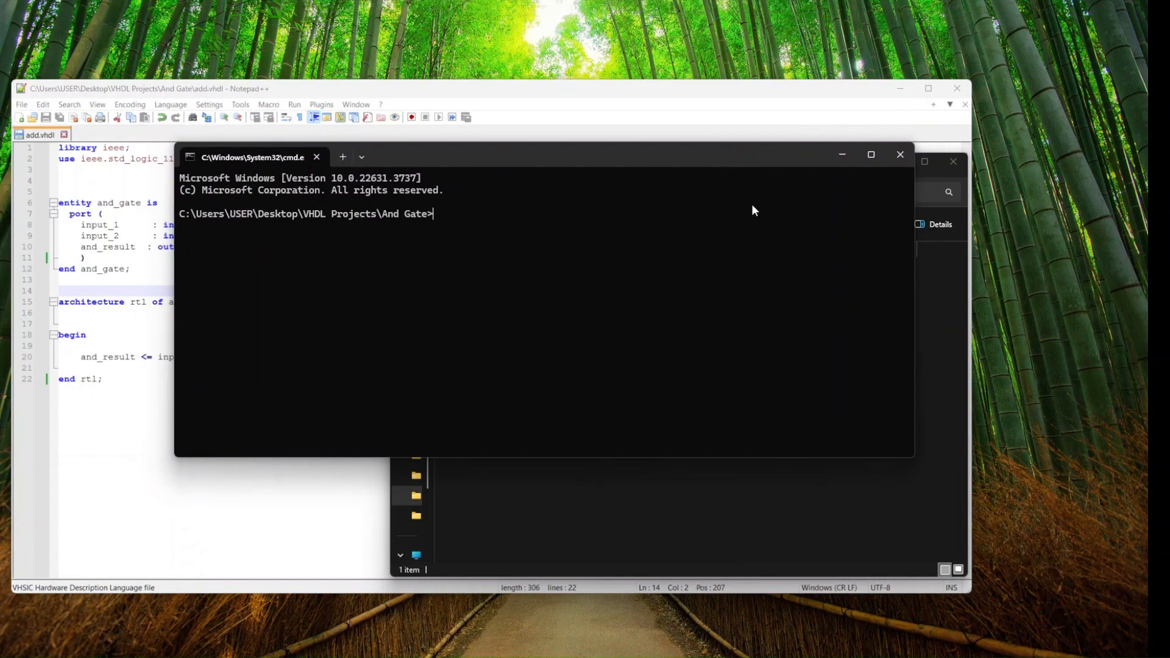
mouse_move(480, 221)
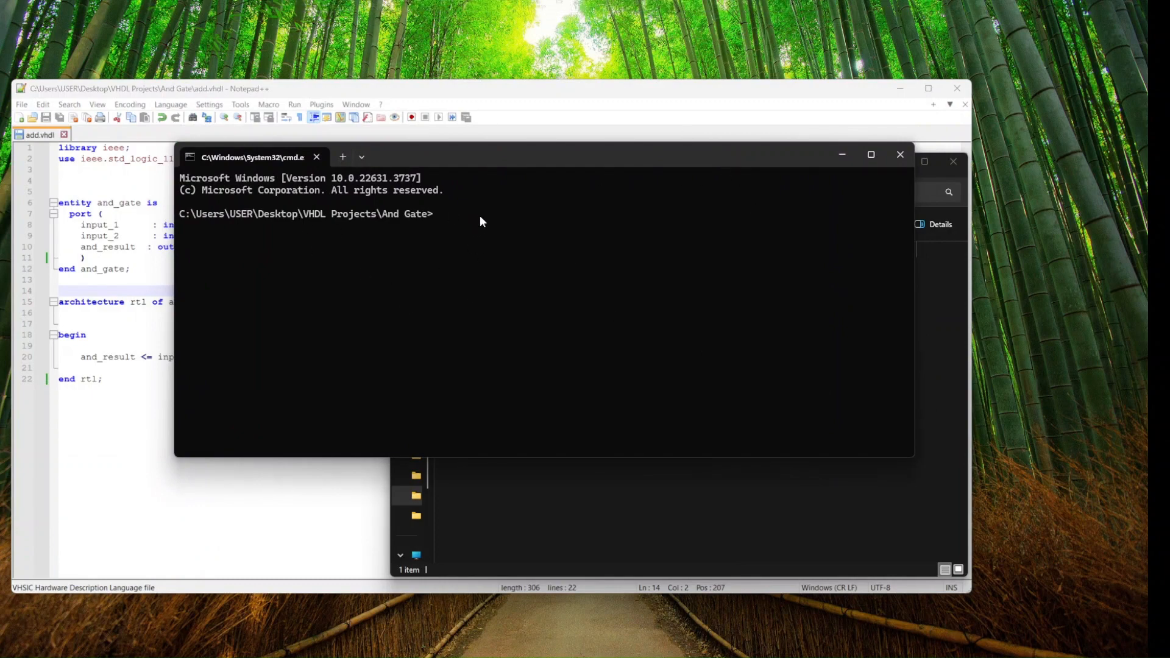
key("Return")
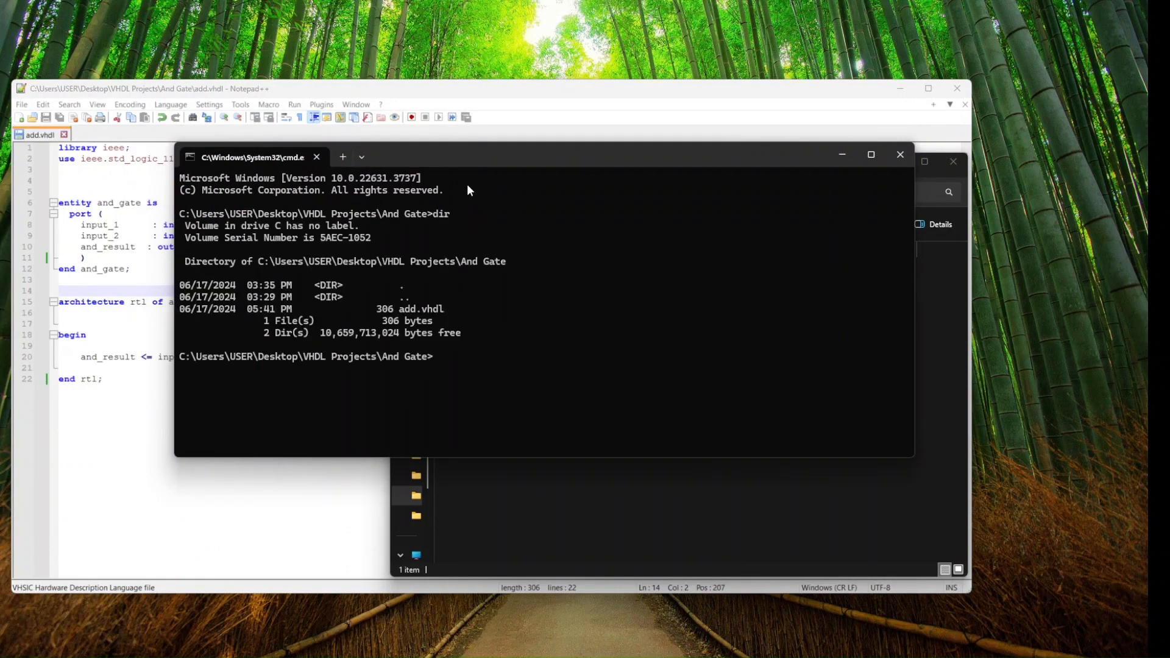
double_click(439, 214)
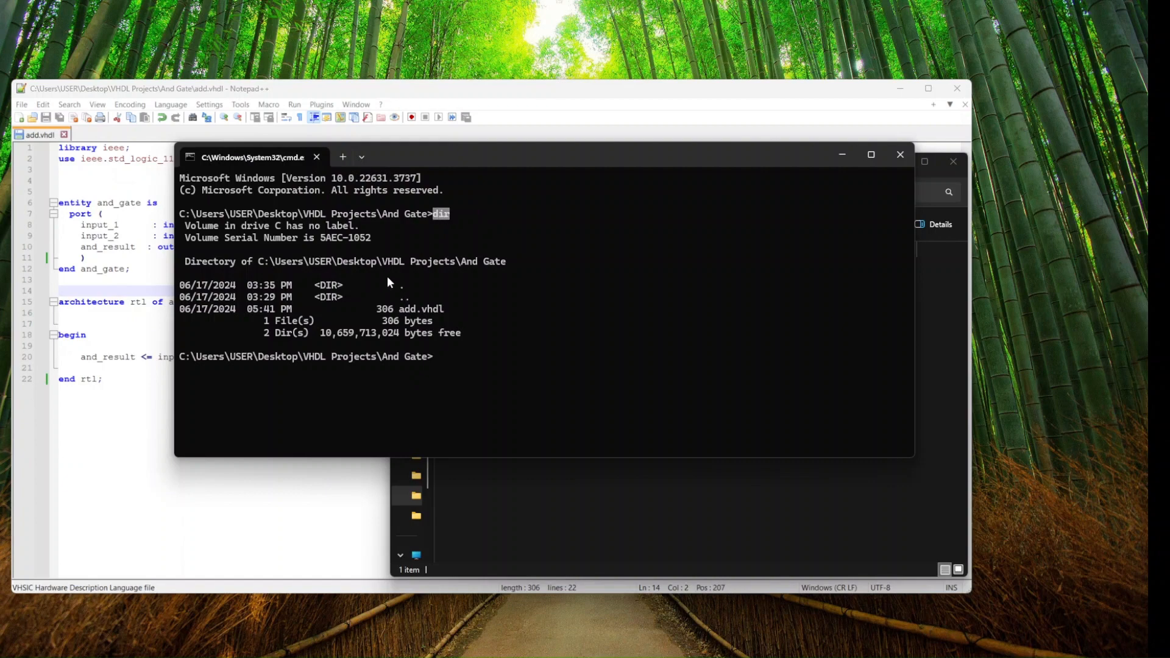
mouse_move(207, 266)
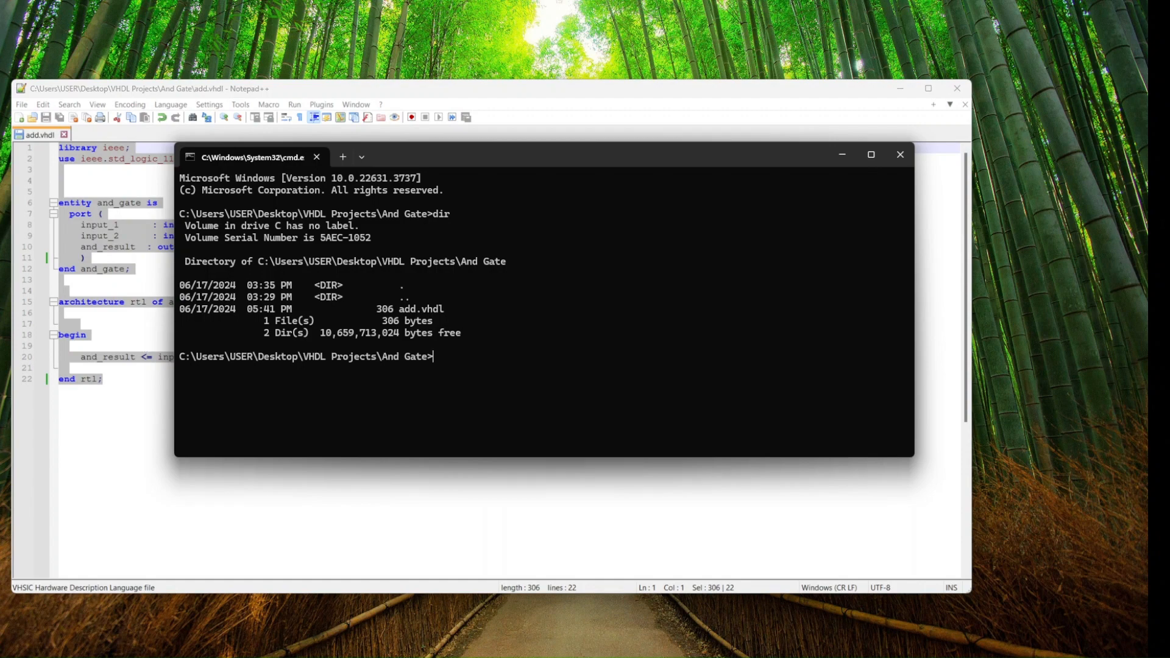
Run ghdl -s add.vhdl, which reports a missing ';' at line 11
type("ghdl")
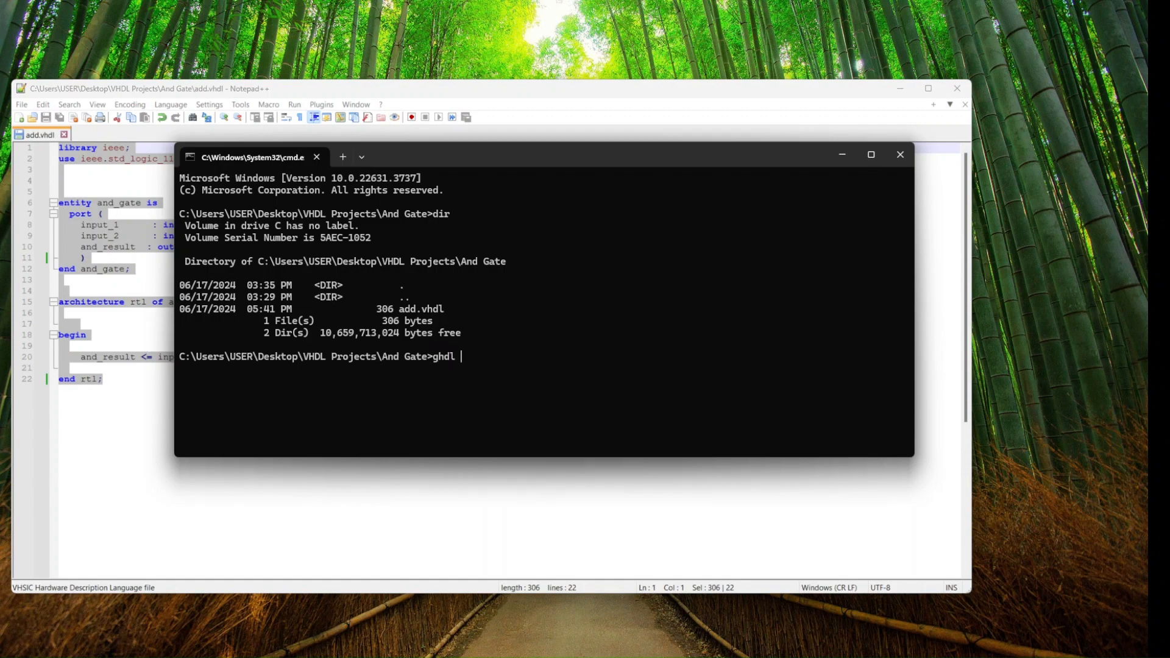
type("-s add")
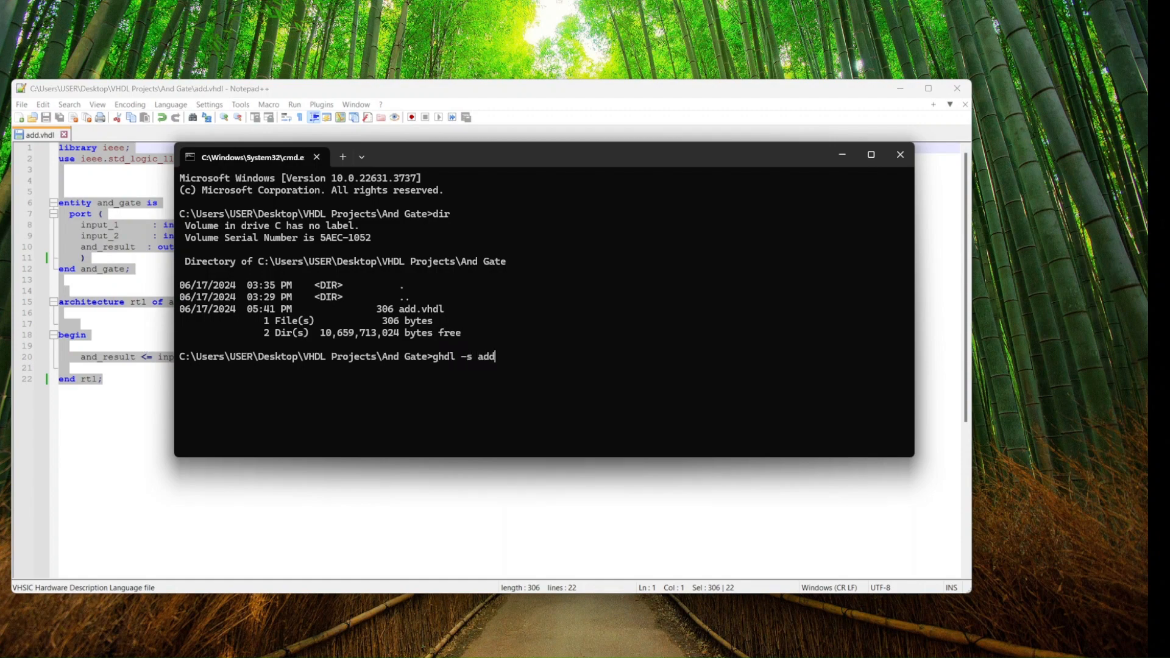
type(".vhdl")
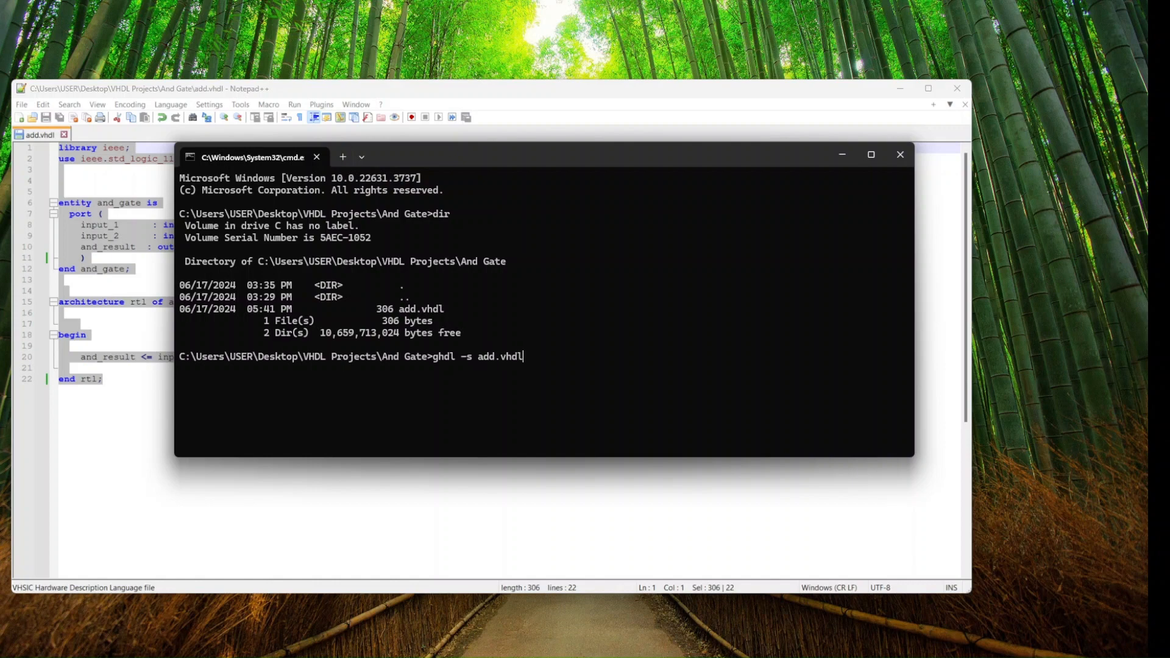
key("Return")
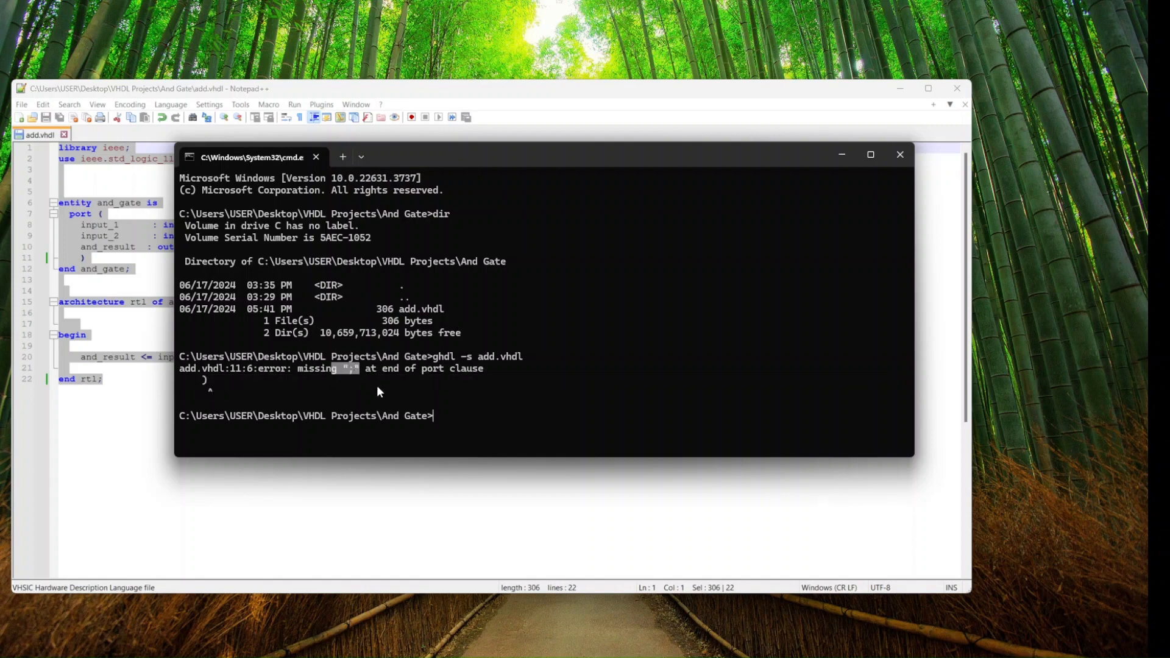
mouse_move(127, 268)
type("ghdl -s add.vhdl")
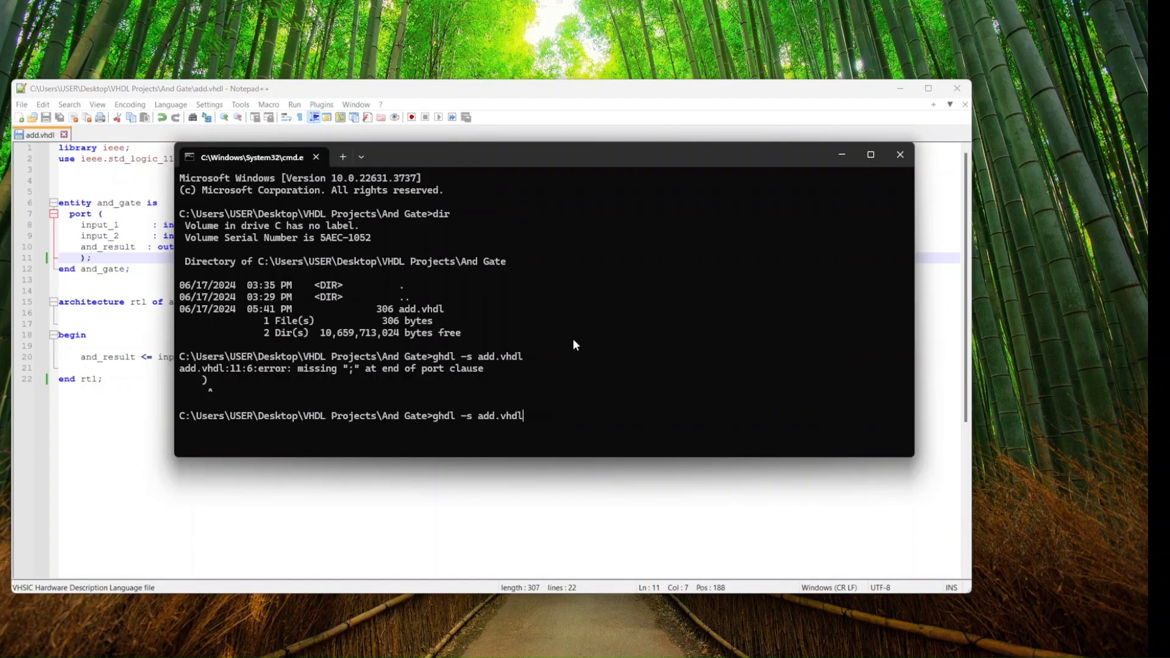
Rerun ghdl -s add.vhdl on the fixed file, finishing without errors
key("Return")
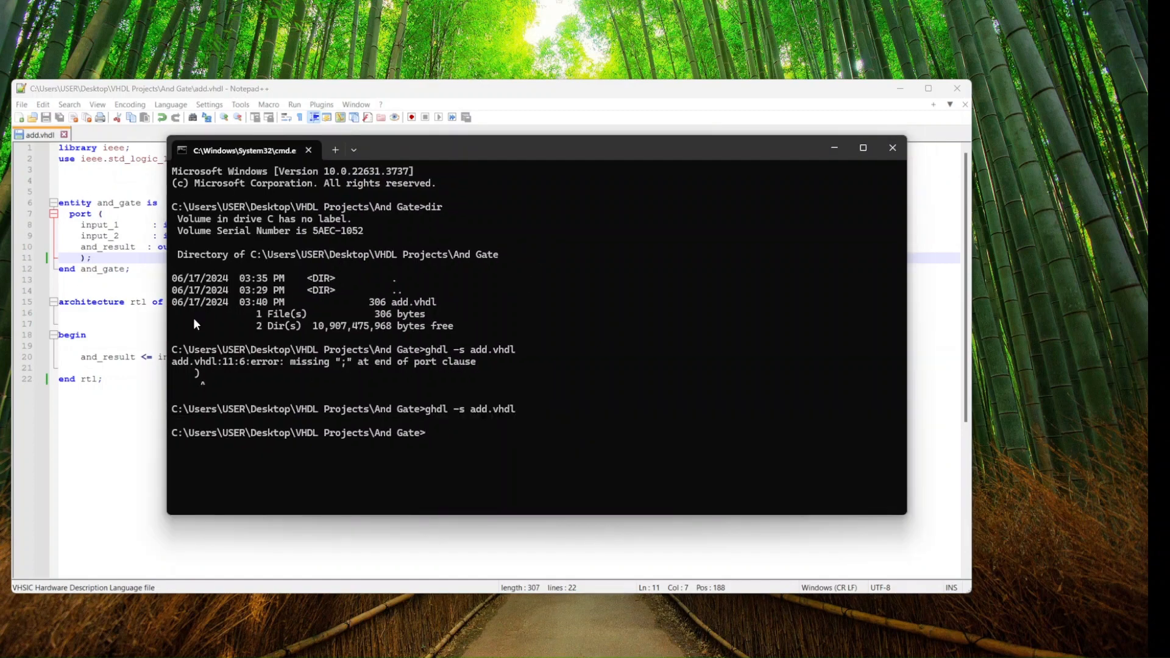
mouse_move(156, 289)
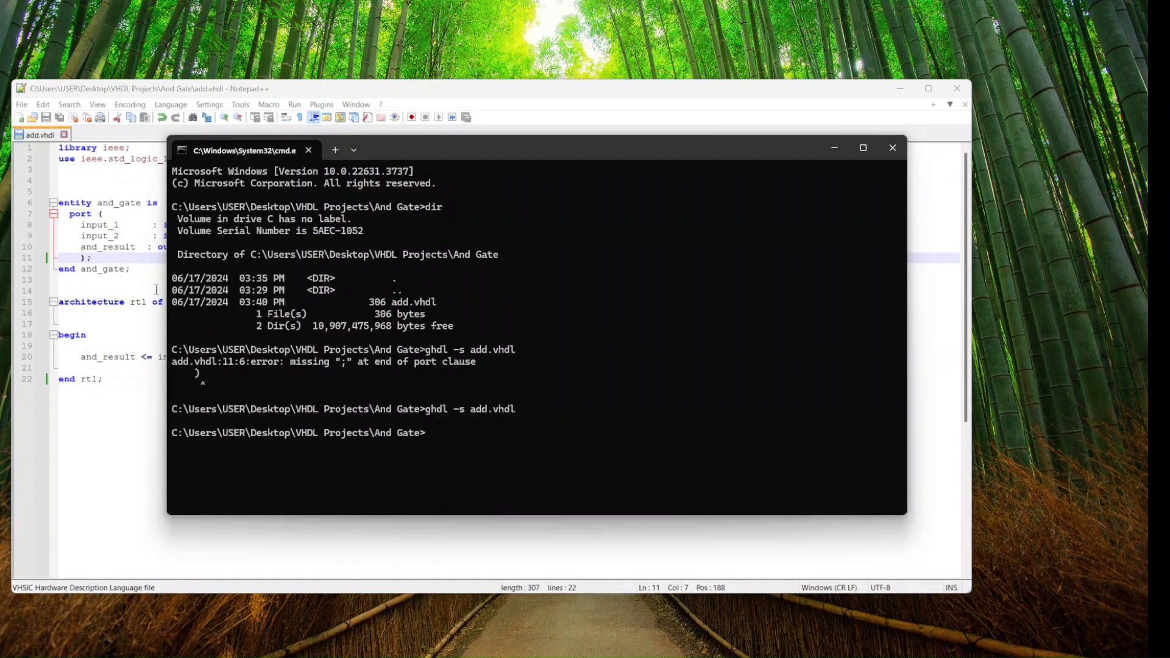